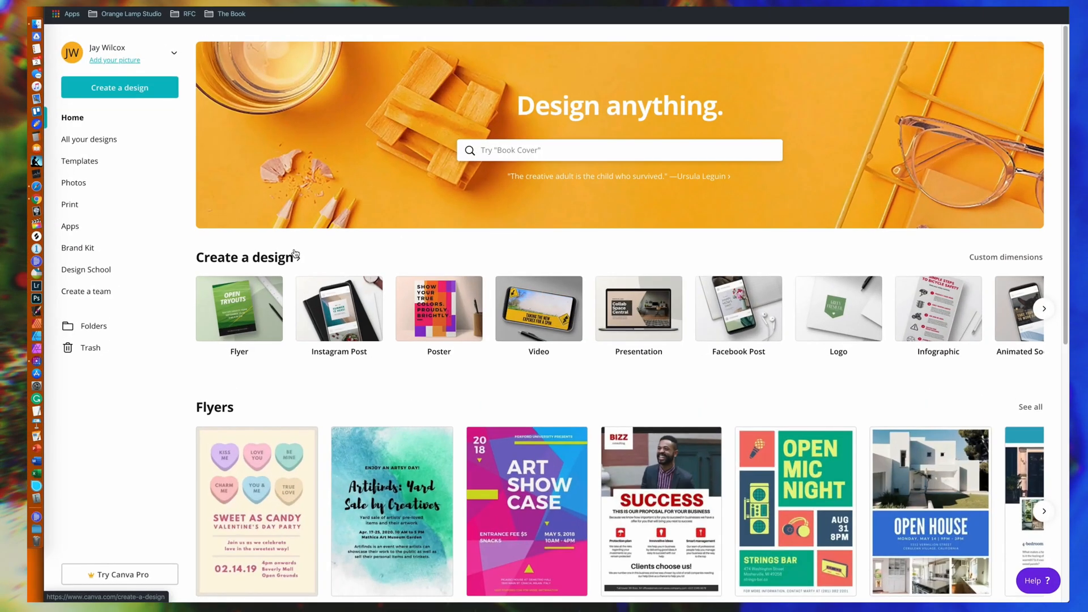
{"action": "mouse_move", "coordinate": [239, 309]}
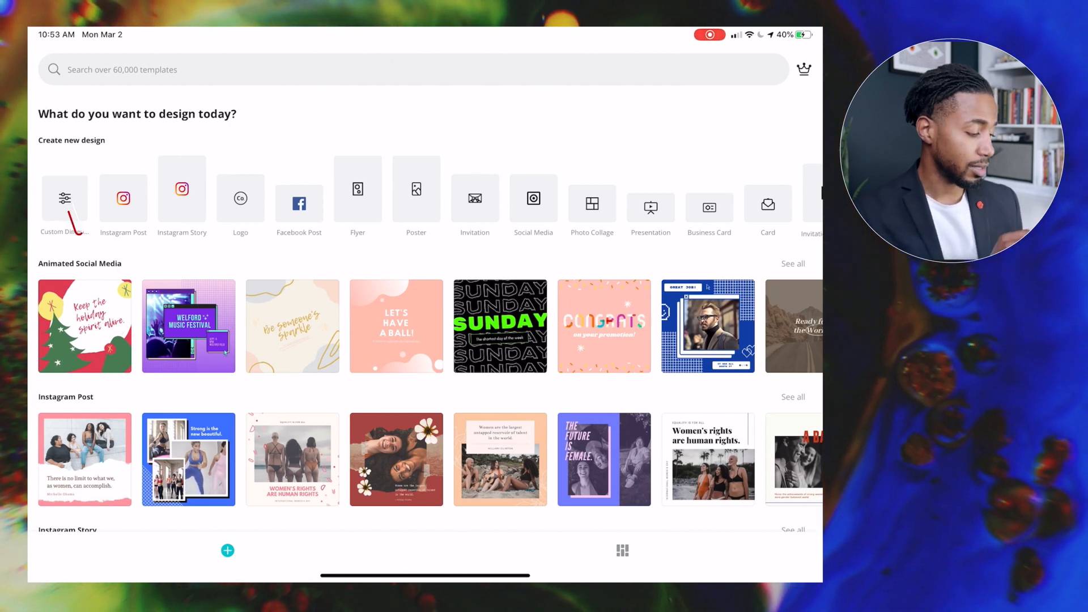
Step: Create a blank custom design sized 1080 × 1080 pixels
{"action": "left_click", "coordinate": [64, 198]}
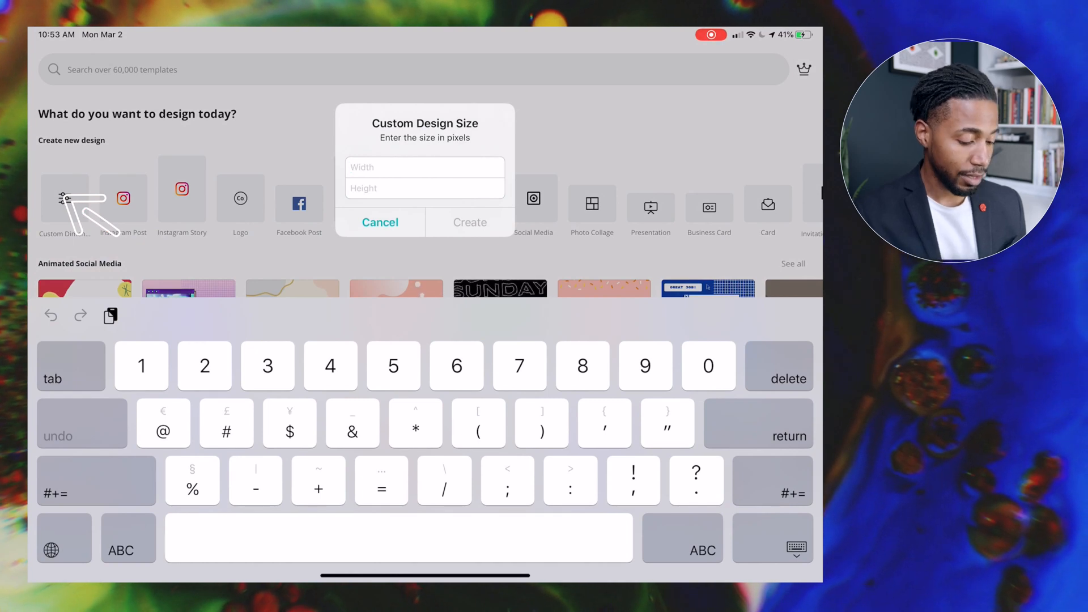
{"action": "type", "text": "1080"}
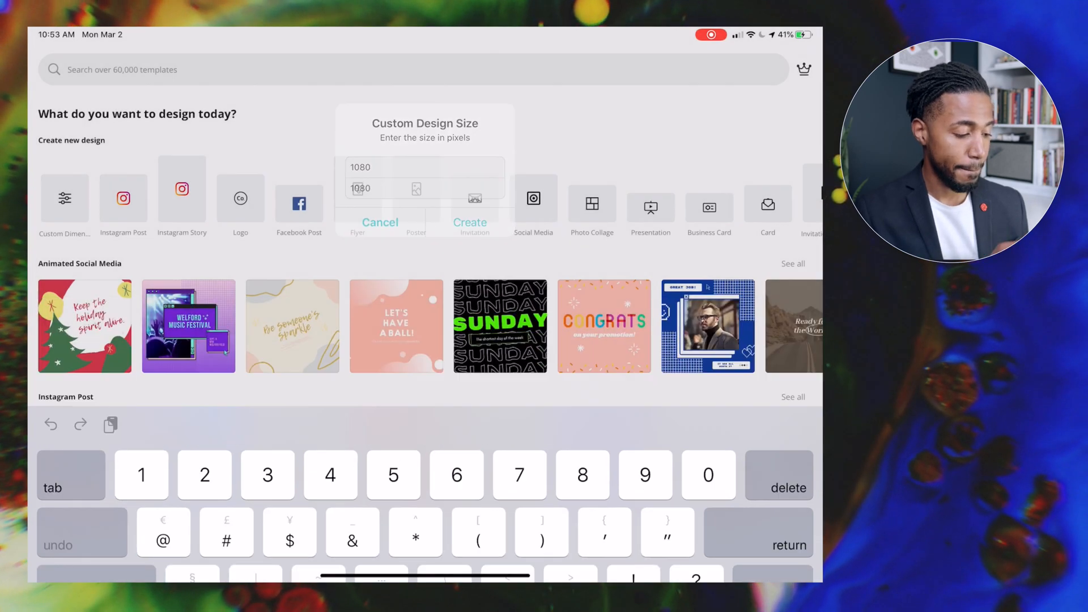
{"action": "left_click", "coordinate": [470, 222]}
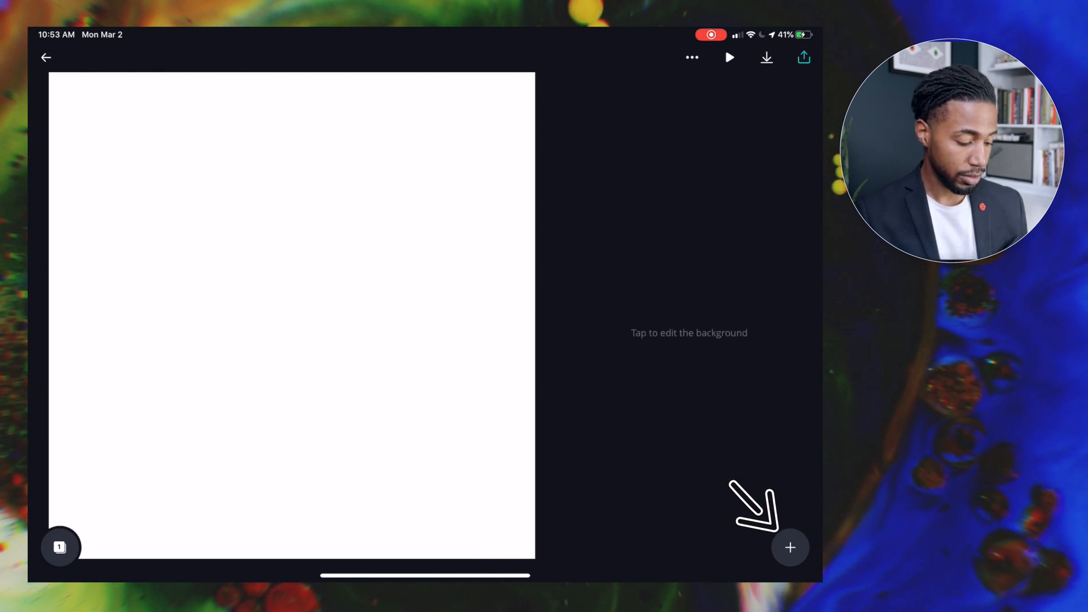
Step: Bring up Canva's ready-made text combinations from the add-element menu
{"action": "left_click", "coordinate": [789, 548]}
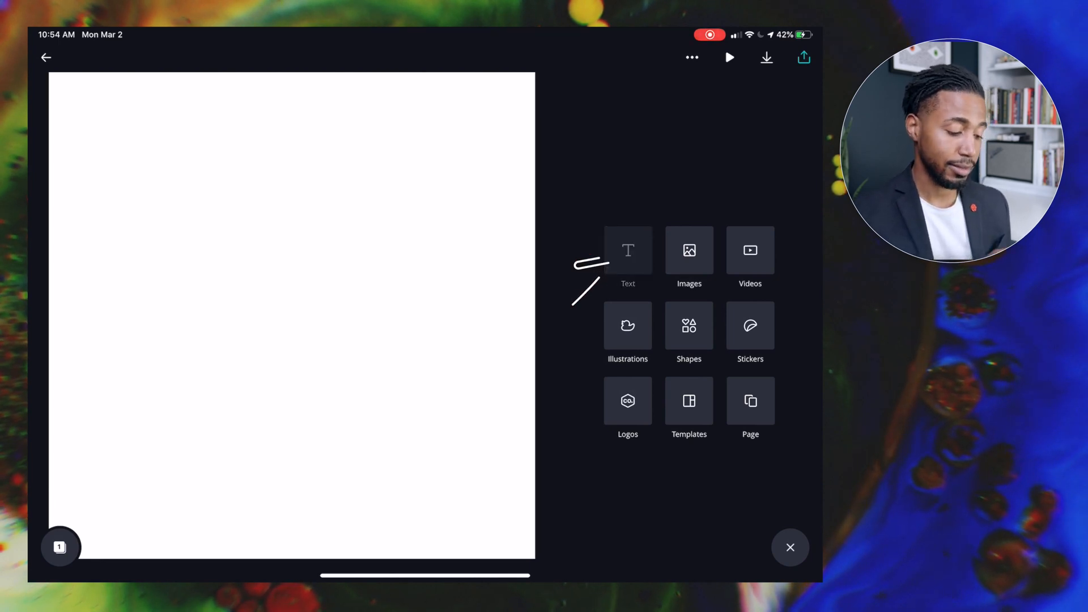
{"action": "left_click", "coordinate": [627, 254]}
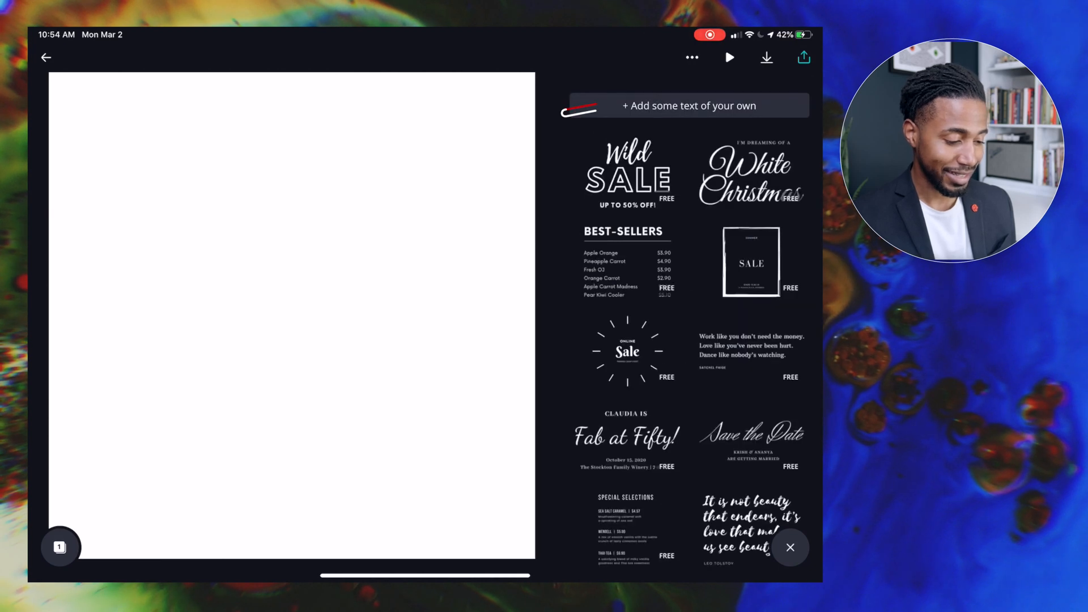
Step: Add a plain text box reading 'Do Good' to the canvas
{"action": "left_click", "coordinate": [689, 106]}
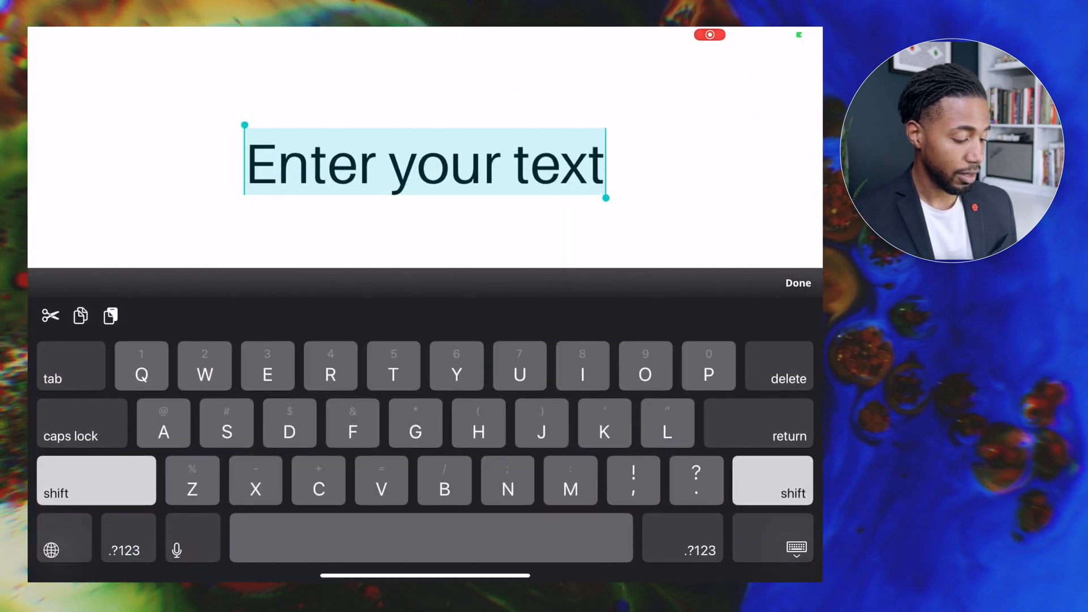
{"action": "type", "text": "Do G"}
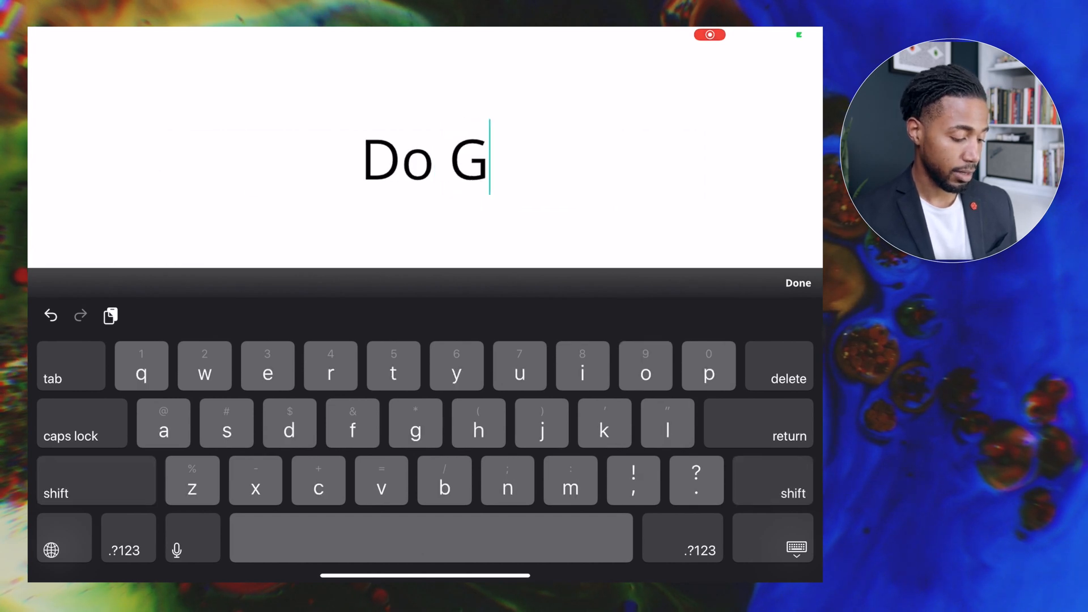
{"action": "type", "text": "ood"}
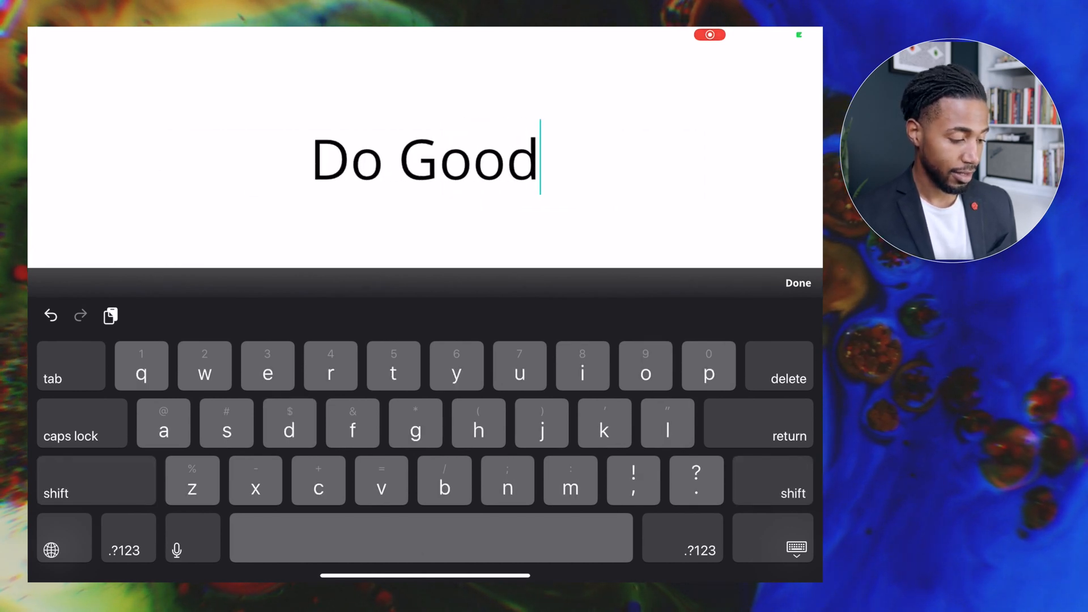
{"action": "left_click", "coordinate": [796, 282]}
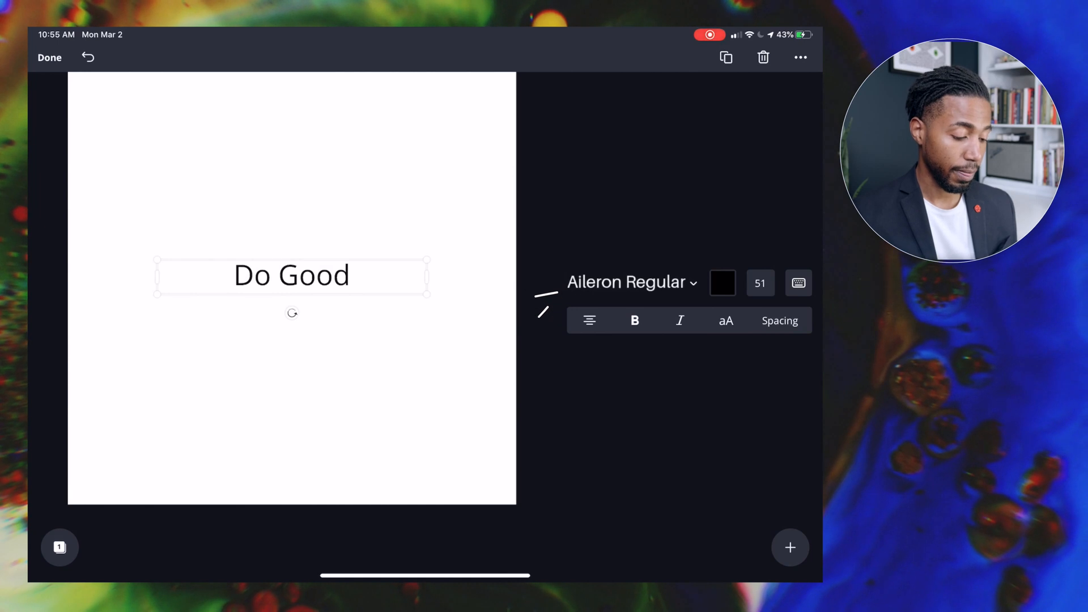
Step: Browse the font list and set the Do Good text to Antic Didone
{"action": "left_click", "coordinate": [626, 282]}
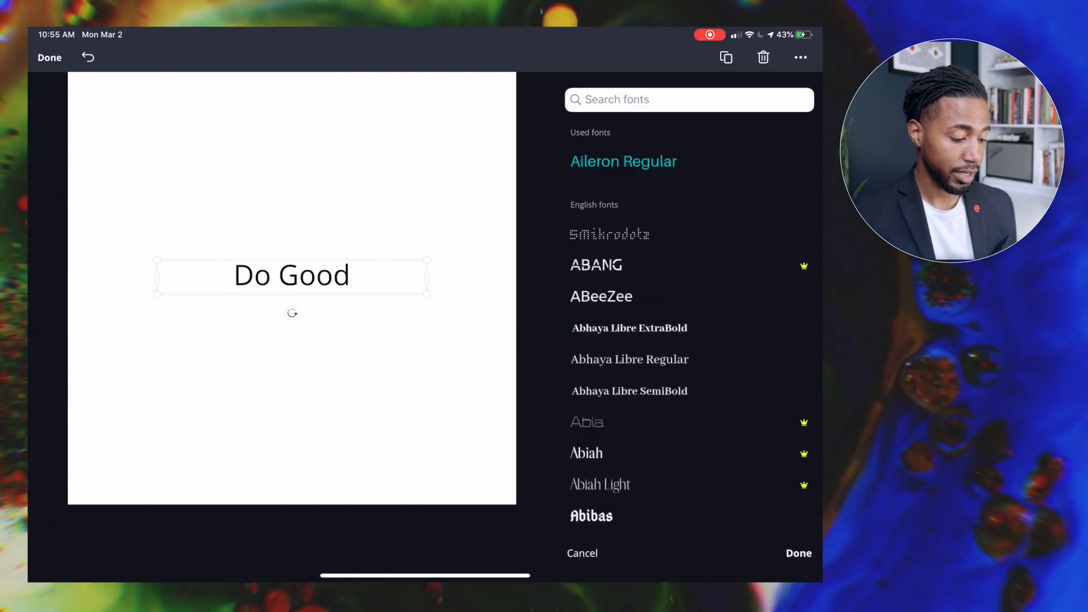
{"action": "scroll", "scroll_direction": "up", "scroll_amount": 3}
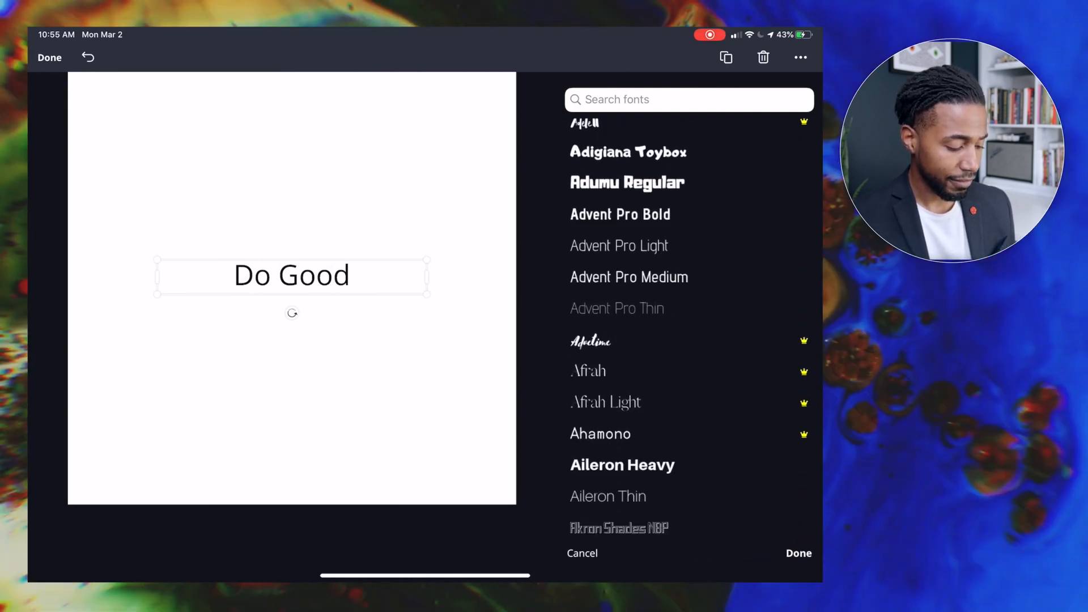
{"action": "scroll", "scroll_direction": "down", "scroll_amount": 3}
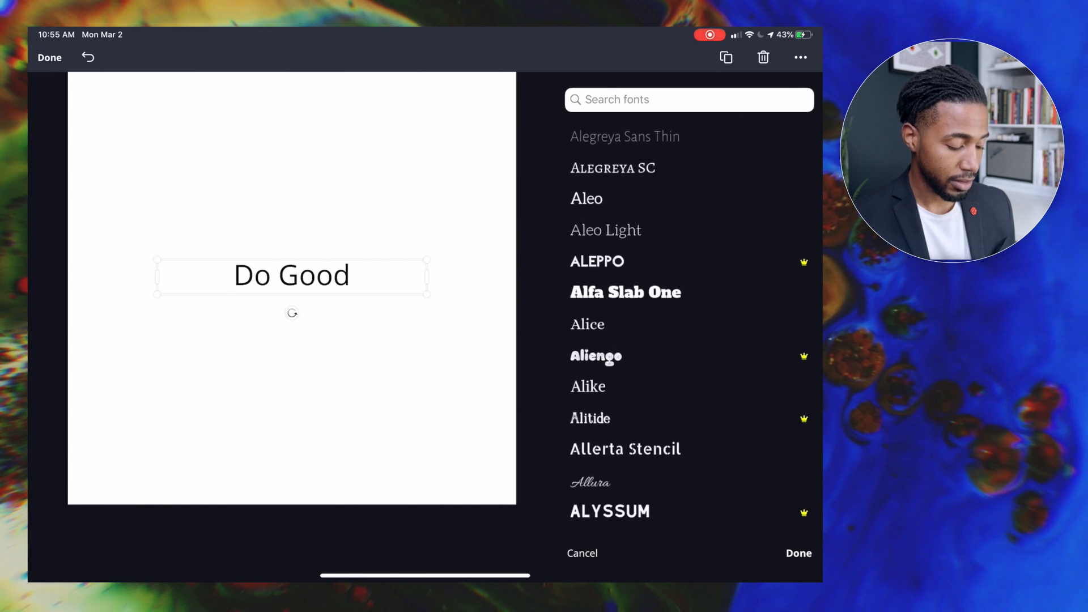
{"action": "scroll", "scroll_direction": "down", "scroll_amount": 3}
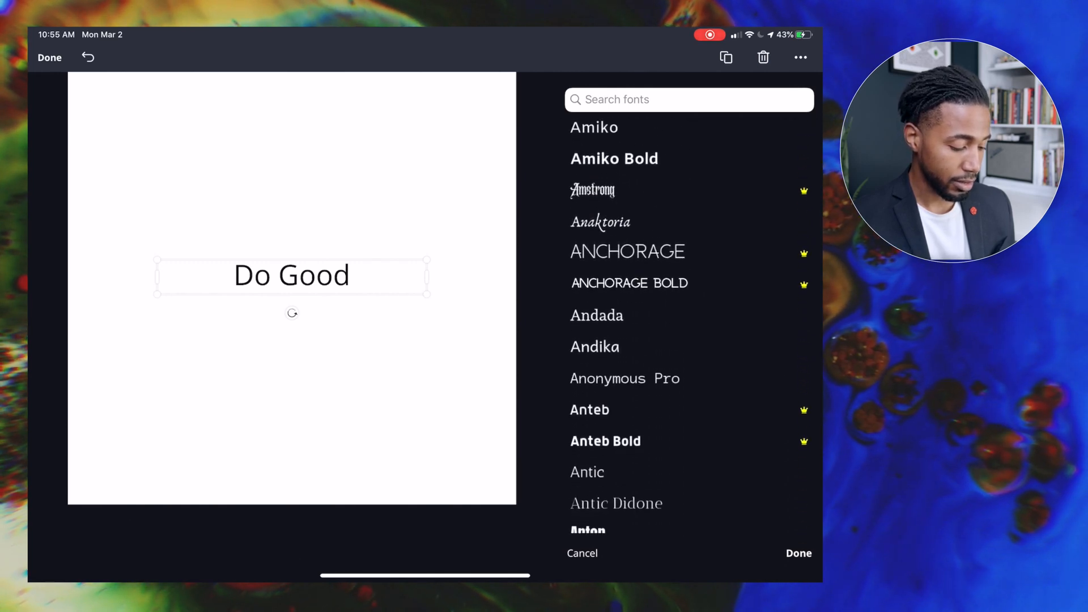
{"action": "scroll", "scroll_direction": "down", "scroll_amount": 3}
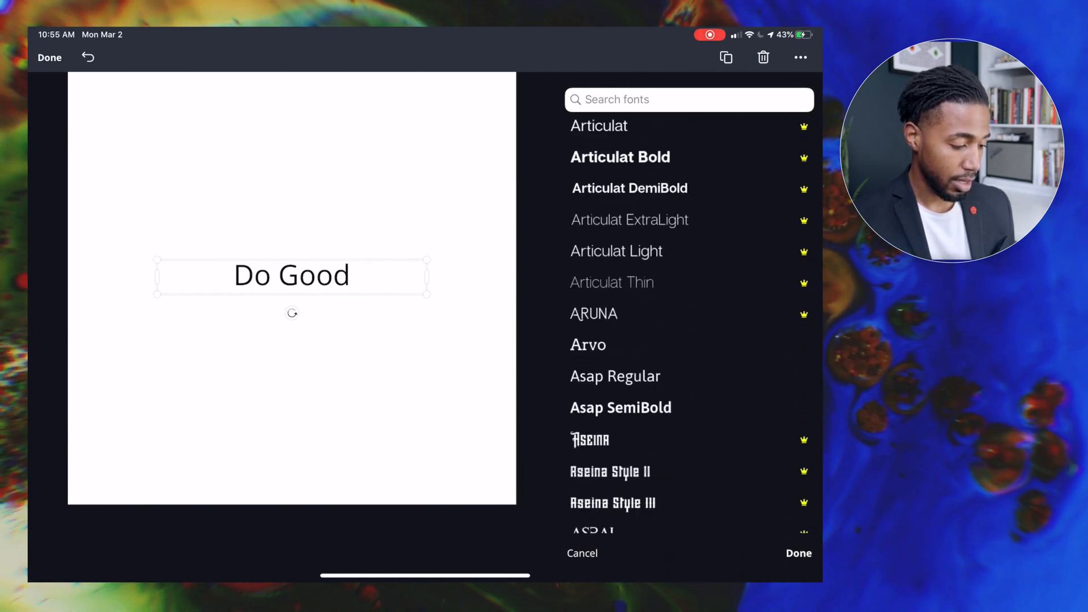
{"action": "scroll", "scroll_direction": "down", "scroll_amount": 3}
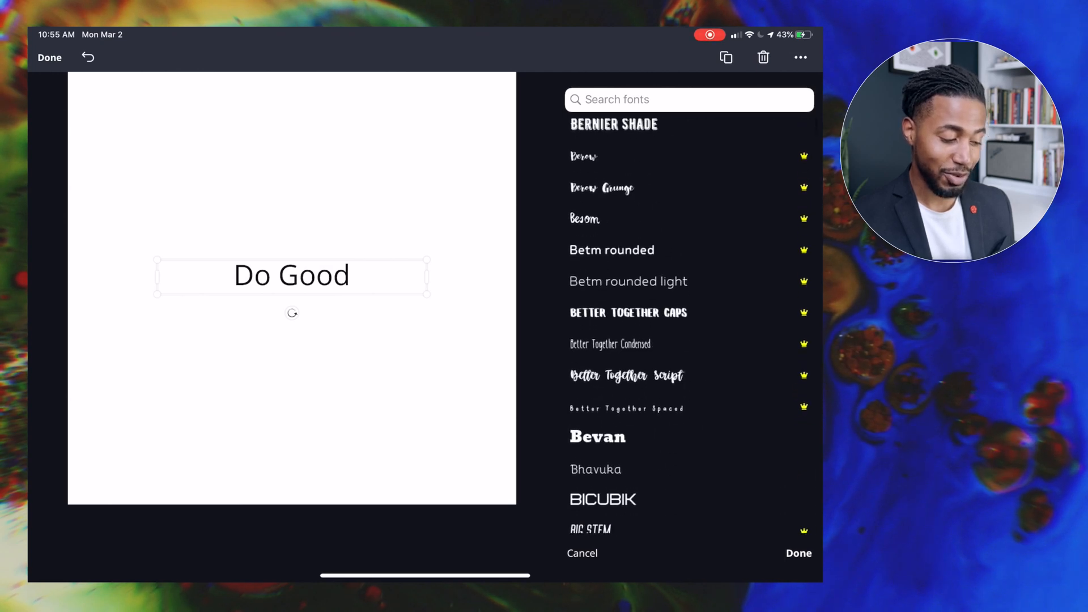
{"action": "scroll", "scroll_direction": "up", "scroll_amount": 3}
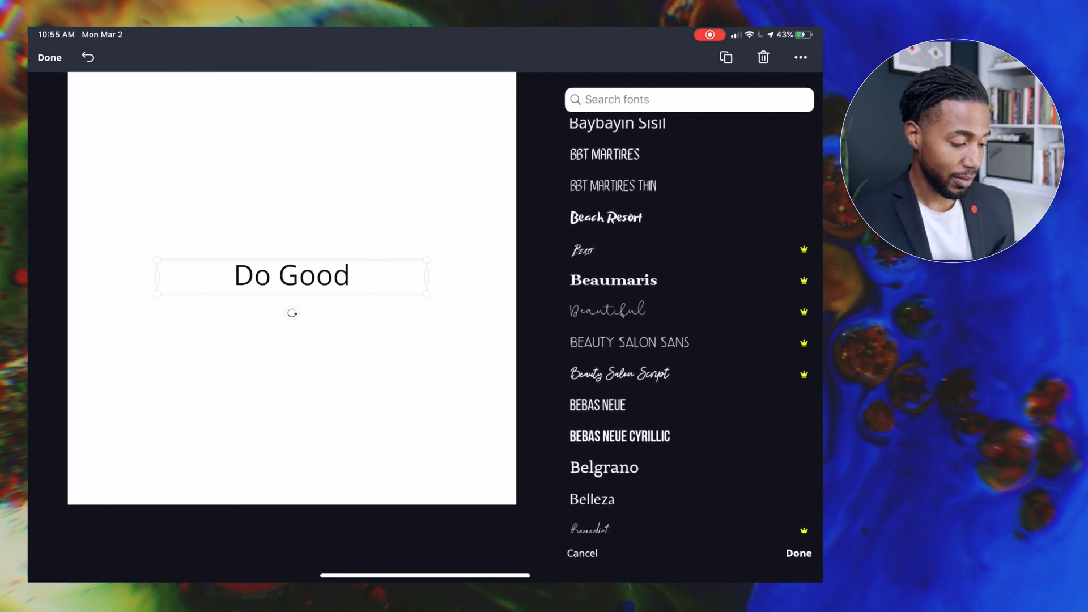
{"action": "scroll", "scroll_direction": "down", "scroll_amount": 3}
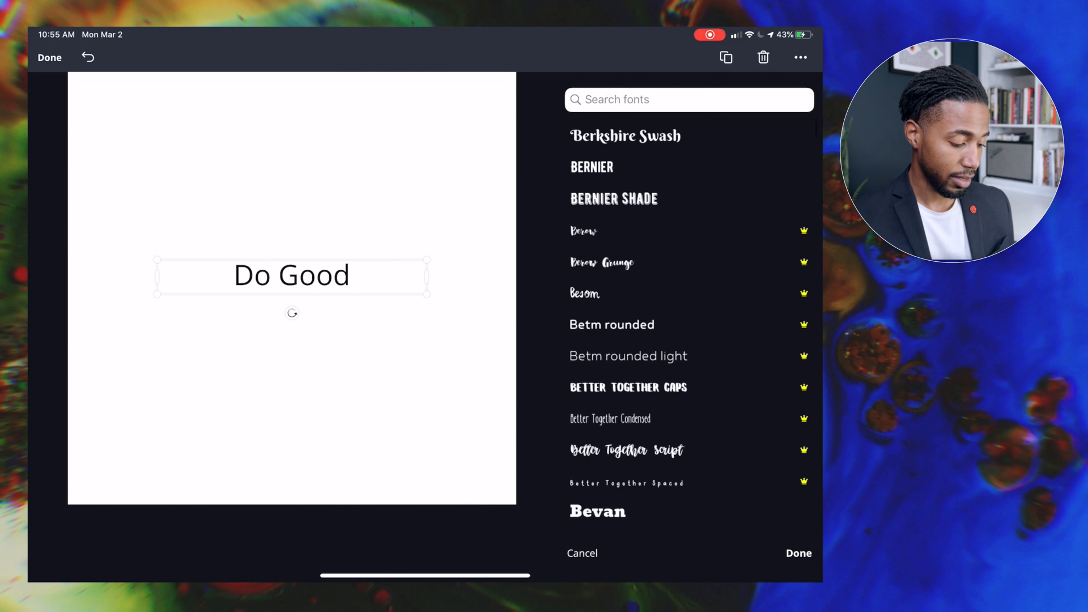
{"action": "scroll", "scroll_direction": "down", "scroll_amount": 3}
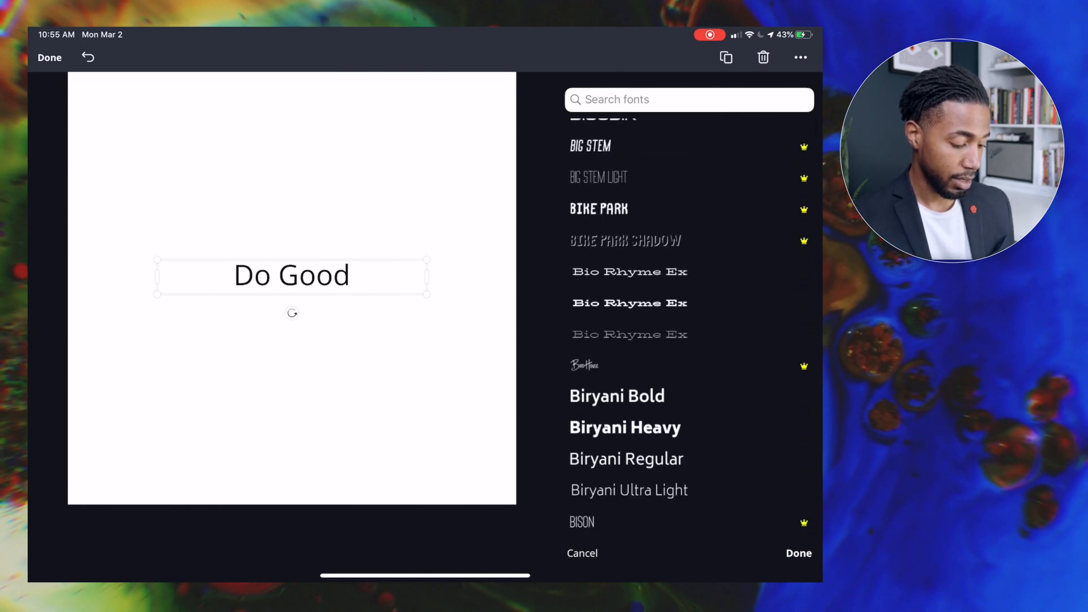
{"action": "scroll", "scroll_direction": "down", "scroll_amount": 3}
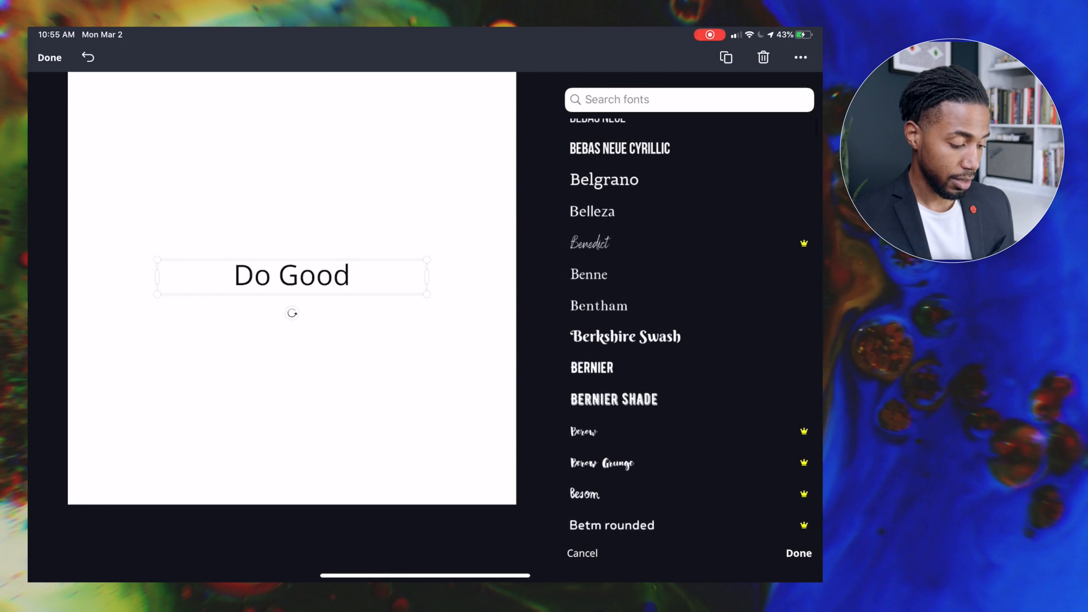
{"action": "scroll", "scroll_direction": "up", "scroll_amount": 3}
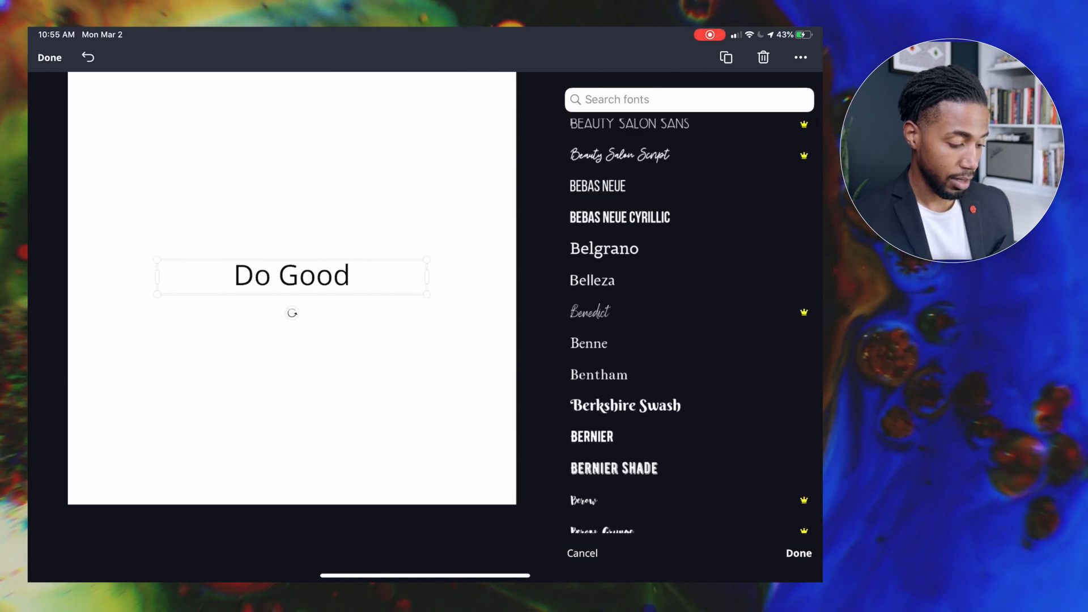
{"action": "scroll", "scroll_direction": "up", "scroll_amount": 3}
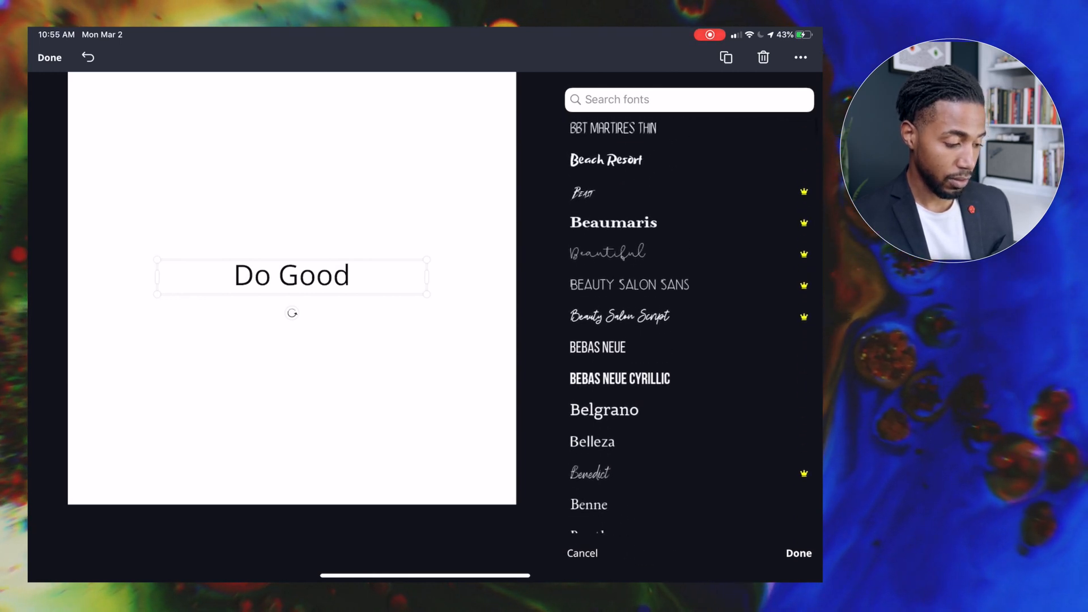
{"action": "scroll", "scroll_direction": "down", "scroll_amount": 3}
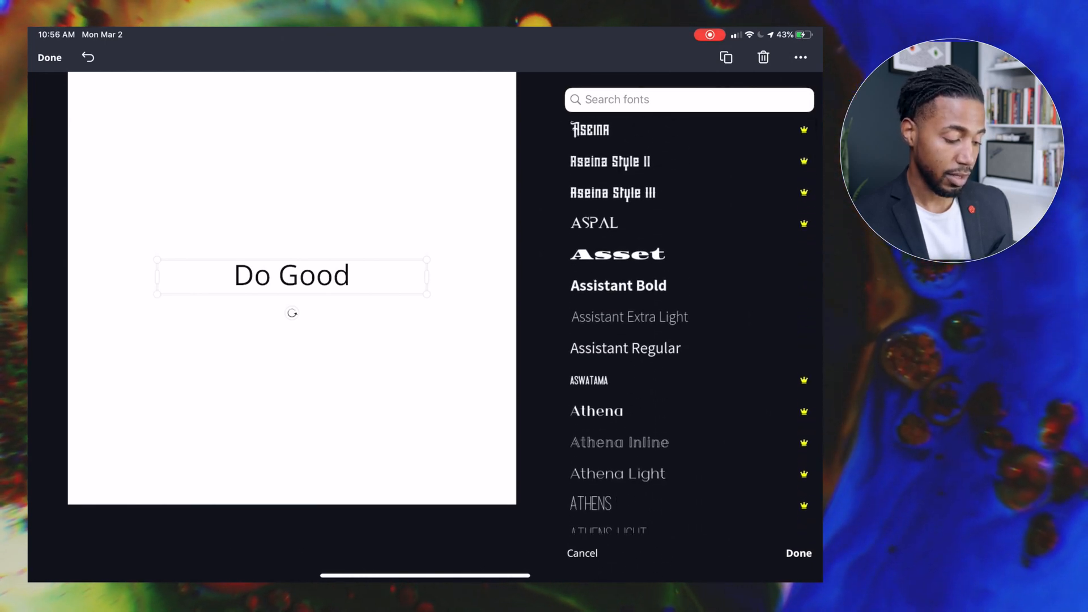
{"action": "scroll", "scroll_direction": "up", "scroll_amount": 3}
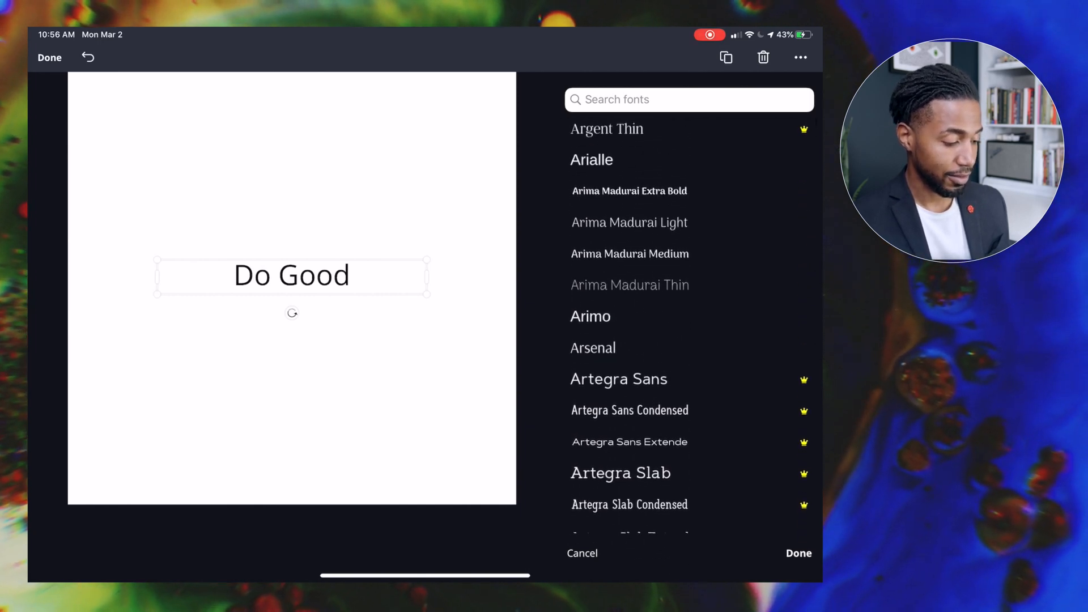
{"action": "scroll", "scroll_direction": "up", "scroll_amount": 3}
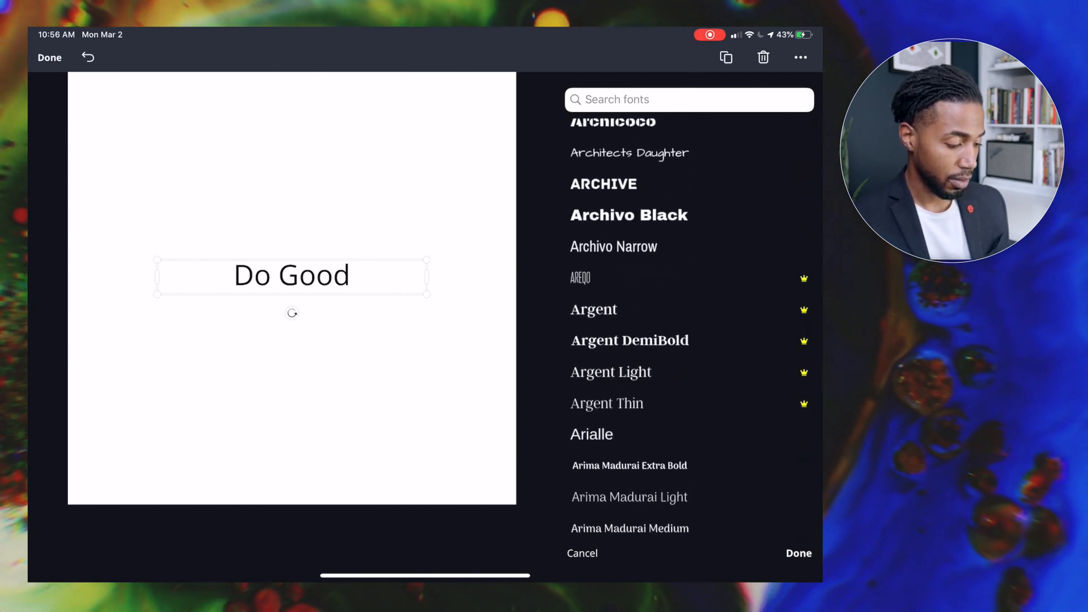
{"action": "scroll", "scroll_direction": "up", "scroll_amount": 3}
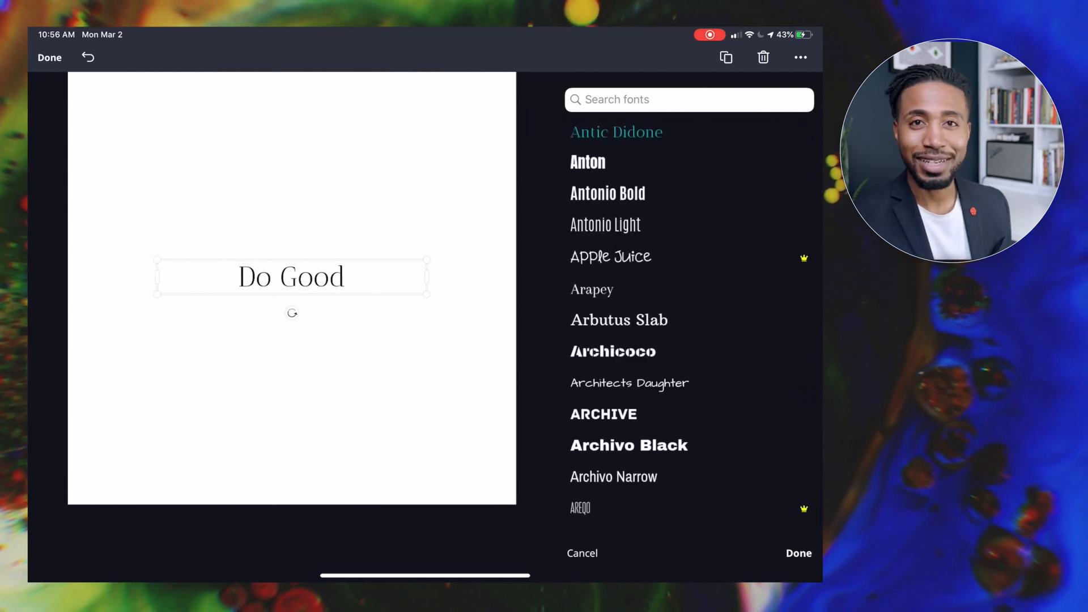
Step: Search the fonts by name and switch Do Good to Libre Baskerville
{"action": "left_click", "coordinate": [686, 99]}
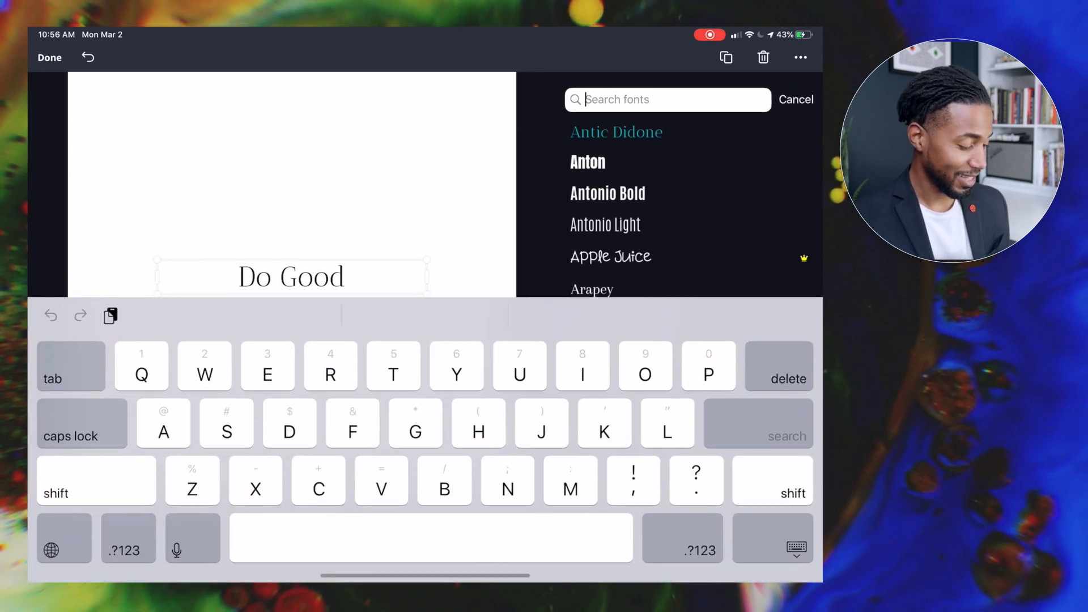
{"action": "type", "text": "B"}
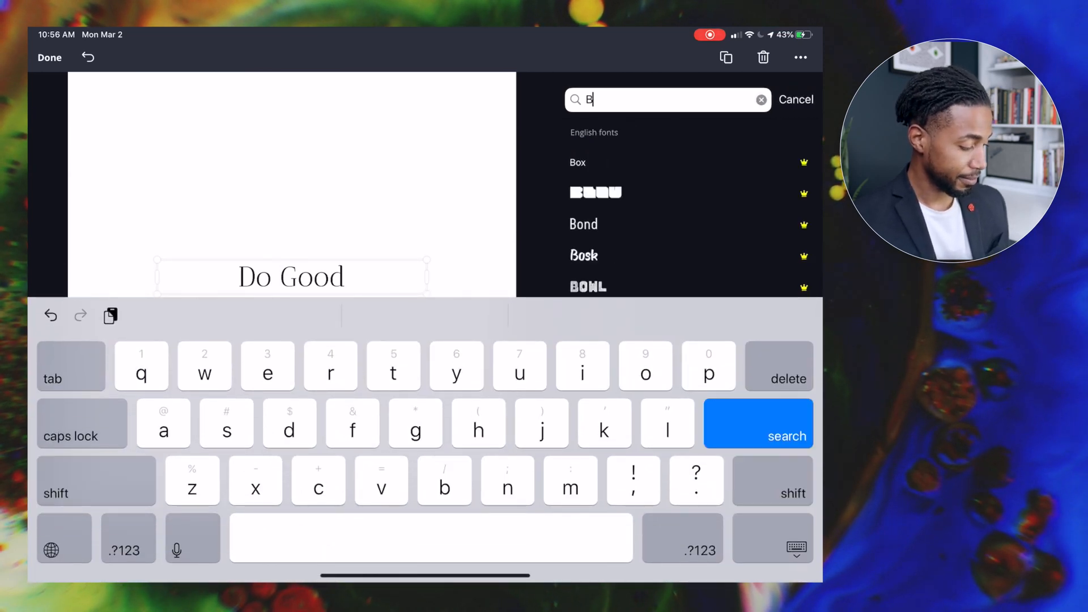
{"action": "type", "text": "ar"}
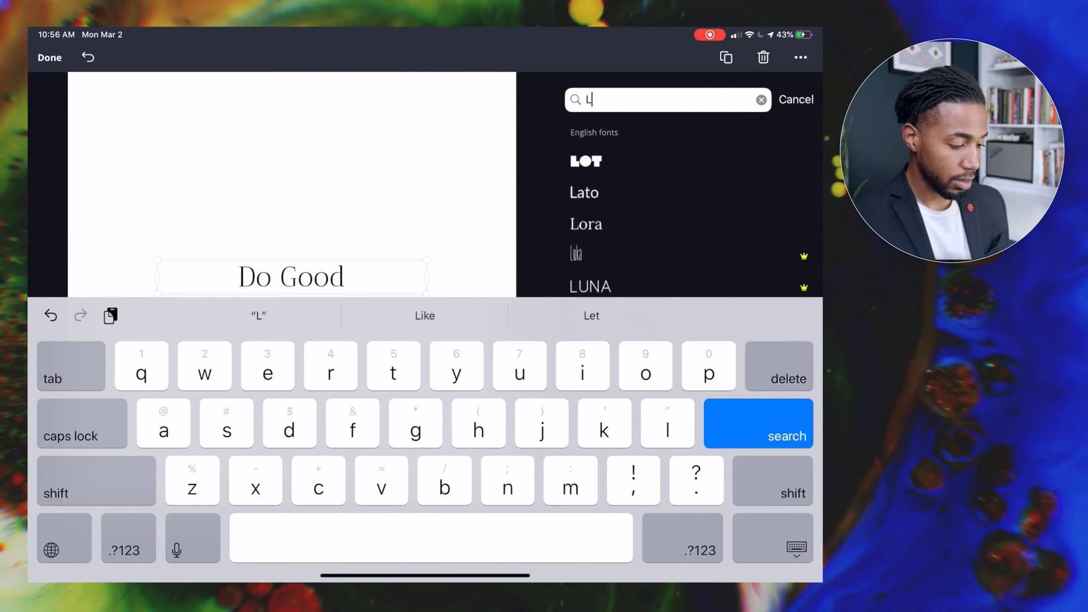
{"action": "type", "text": "a"}
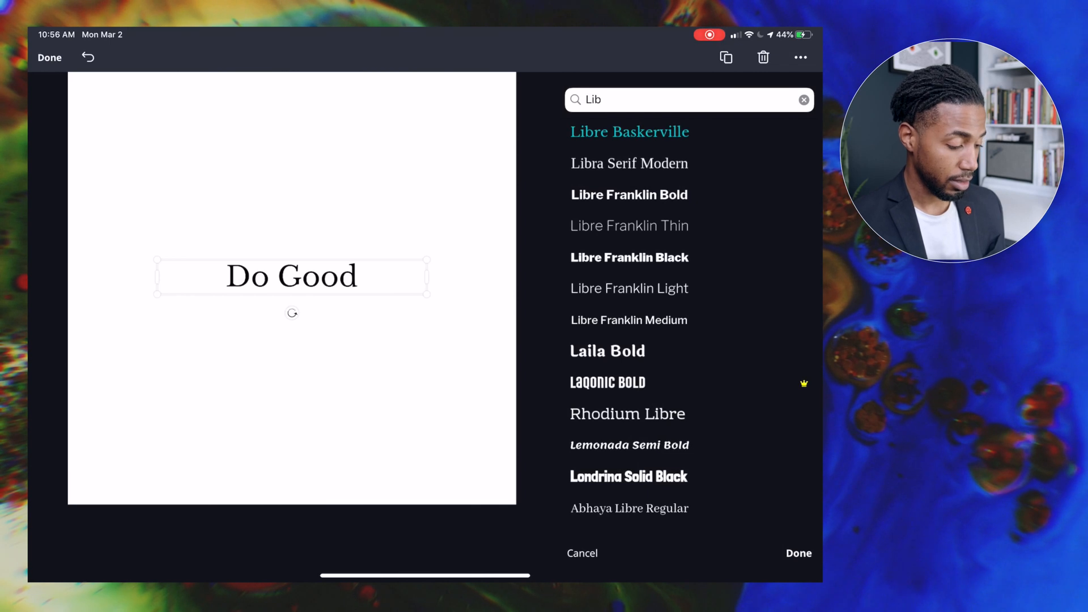
{"action": "left_click", "coordinate": [797, 553]}
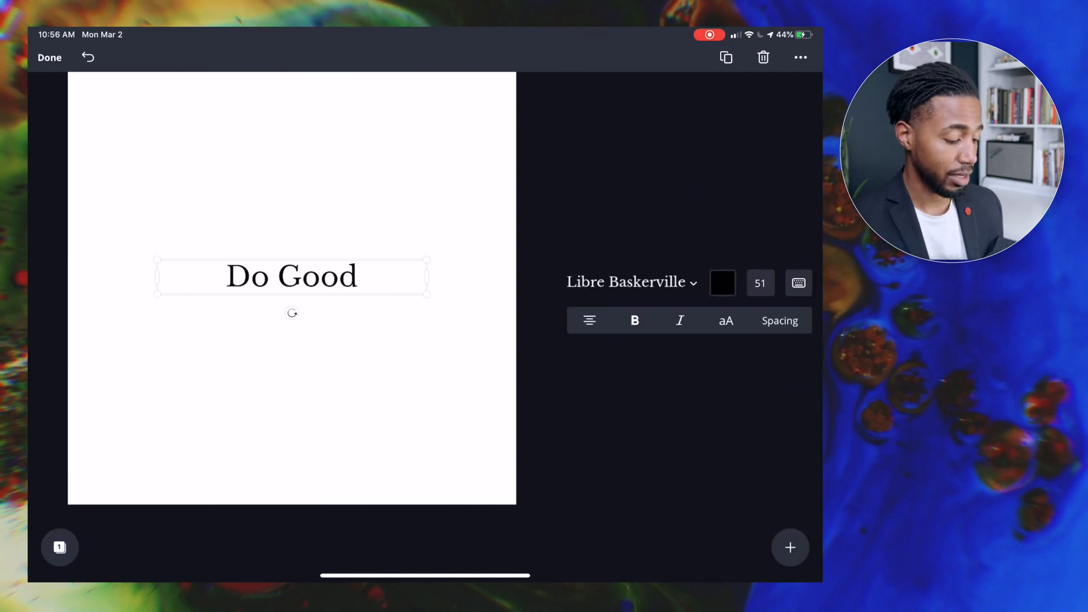
Step: Make the Do Good text bold; italic isn't available for this font
{"action": "left_click", "coordinate": [634, 320]}
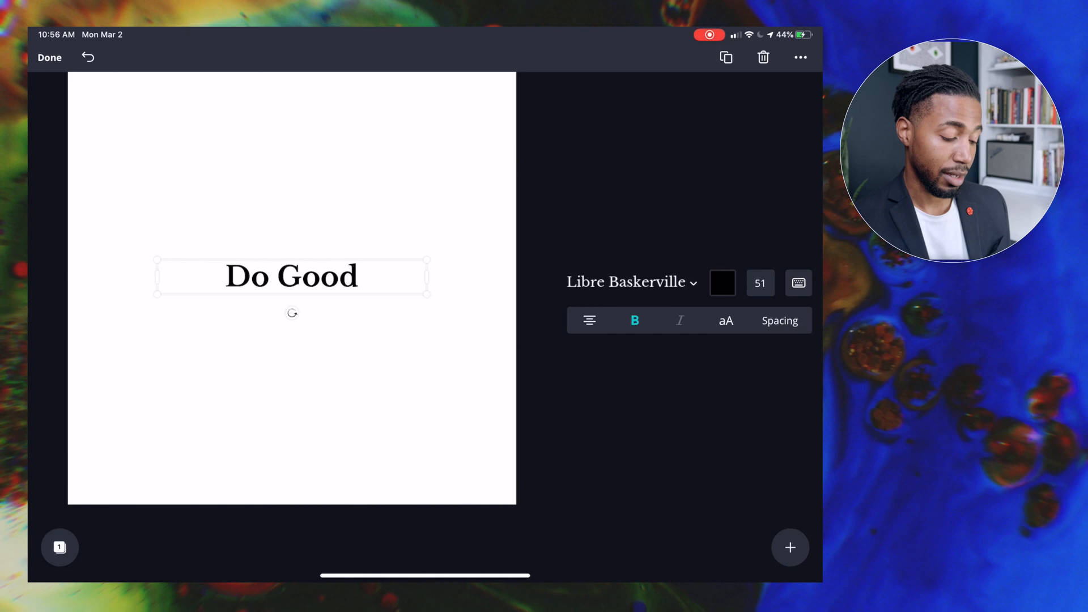
{"action": "left_click", "coordinate": [680, 320]}
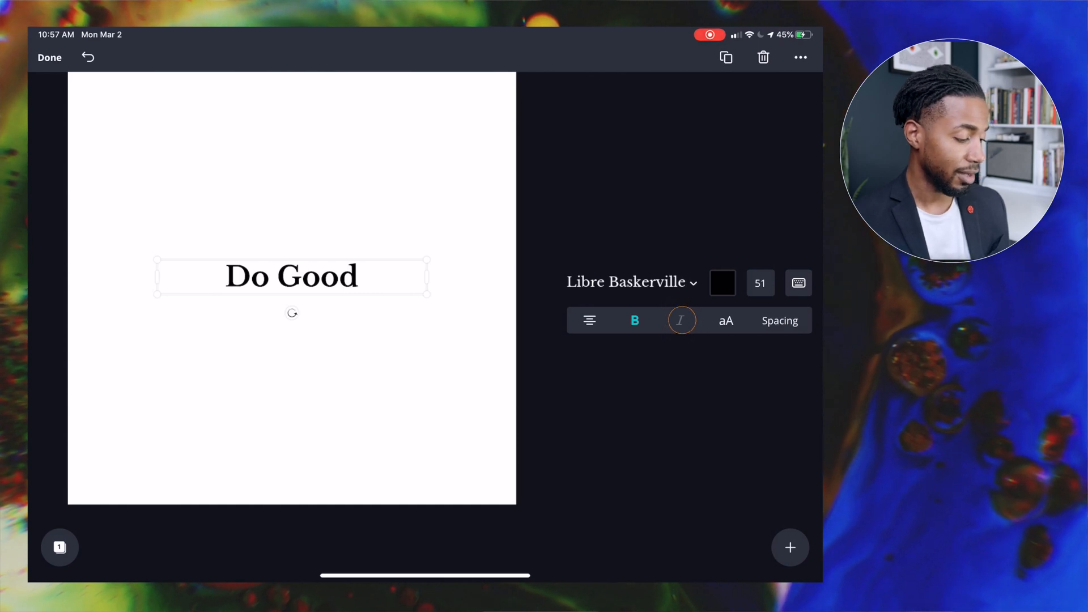
{"action": "left_click", "coordinate": [680, 321]}
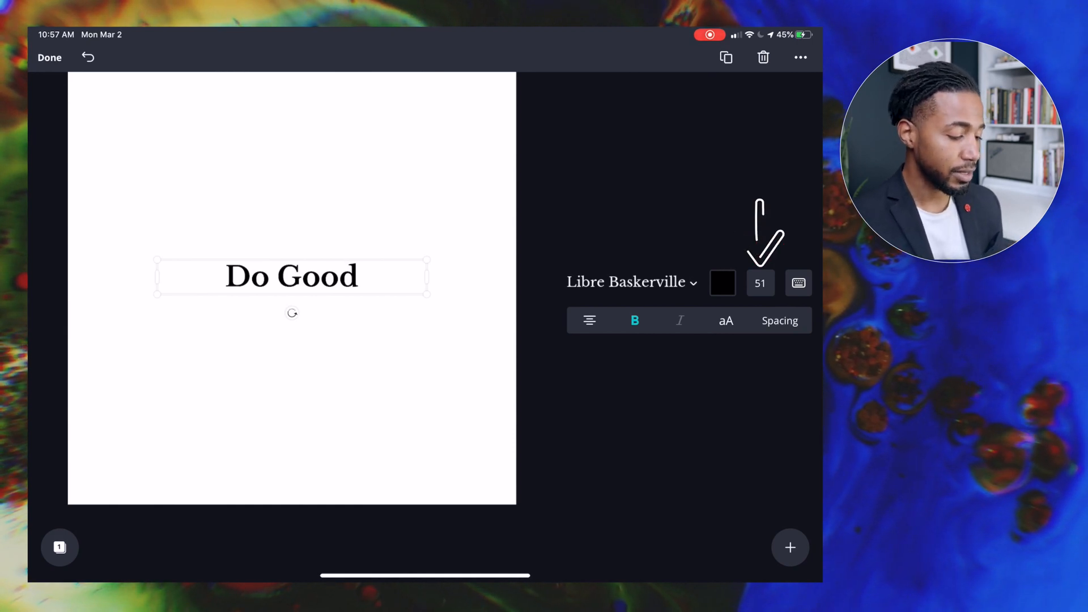
Step: Enlarge Do Good to size 79 and widen its letter spacing
{"action": "left_click", "coordinate": [760, 283]}
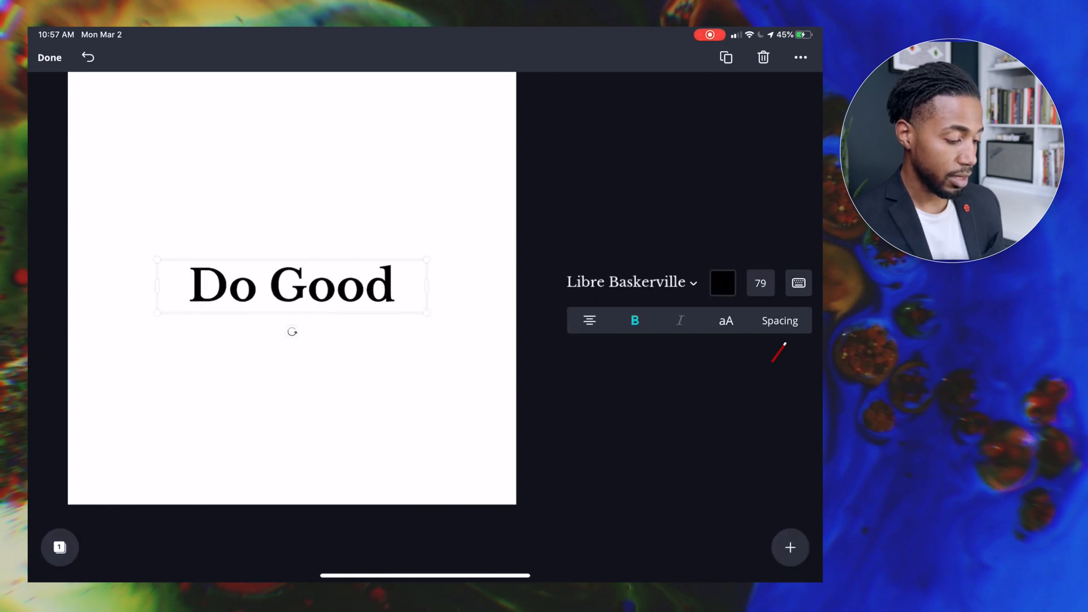
{"action": "left_click", "coordinate": [779, 319]}
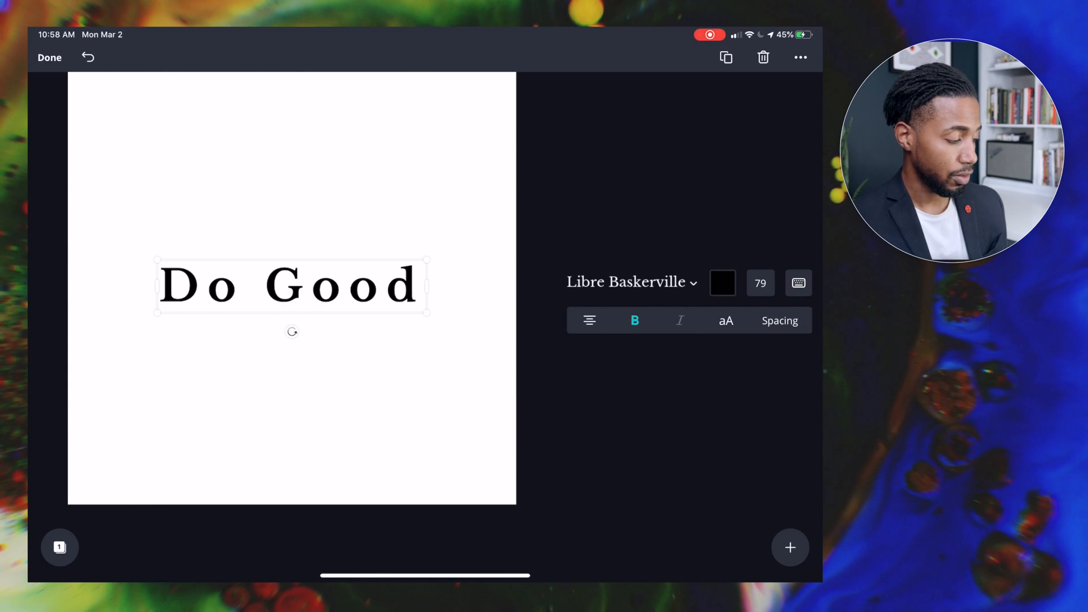
{"action": "left_click", "coordinate": [49, 57]}
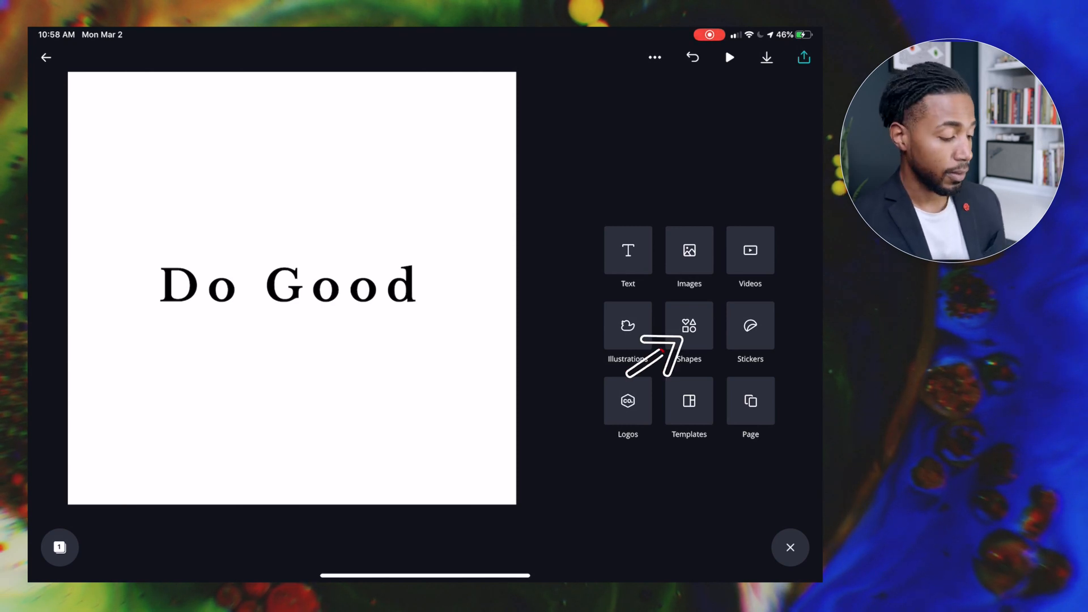
Step: Add a large light grey square covering most of the page
{"action": "left_click", "coordinate": [689, 325]}
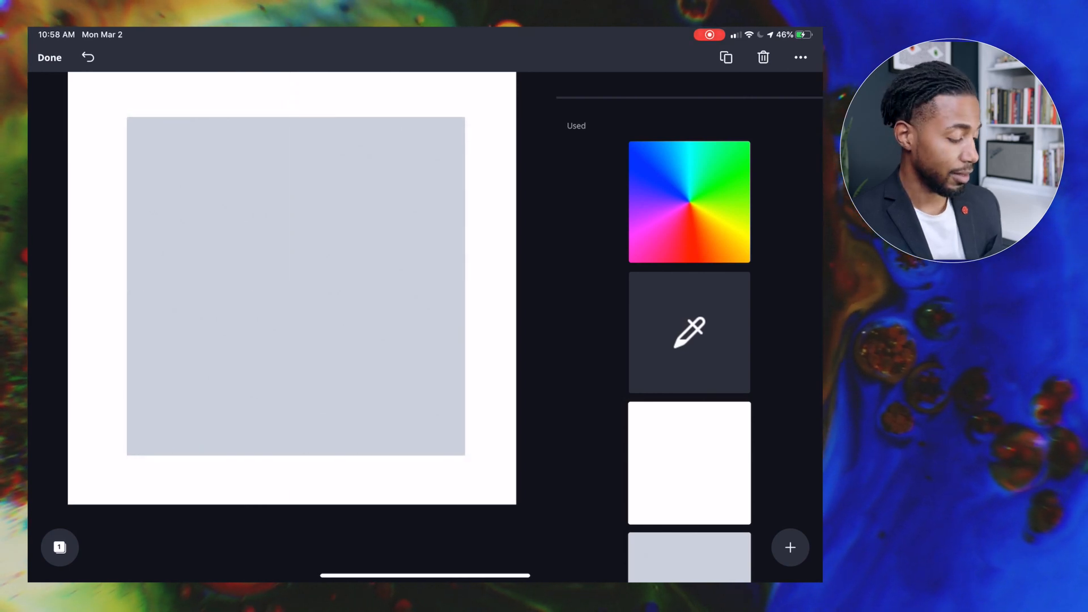
{"action": "left_click", "coordinate": [296, 284]}
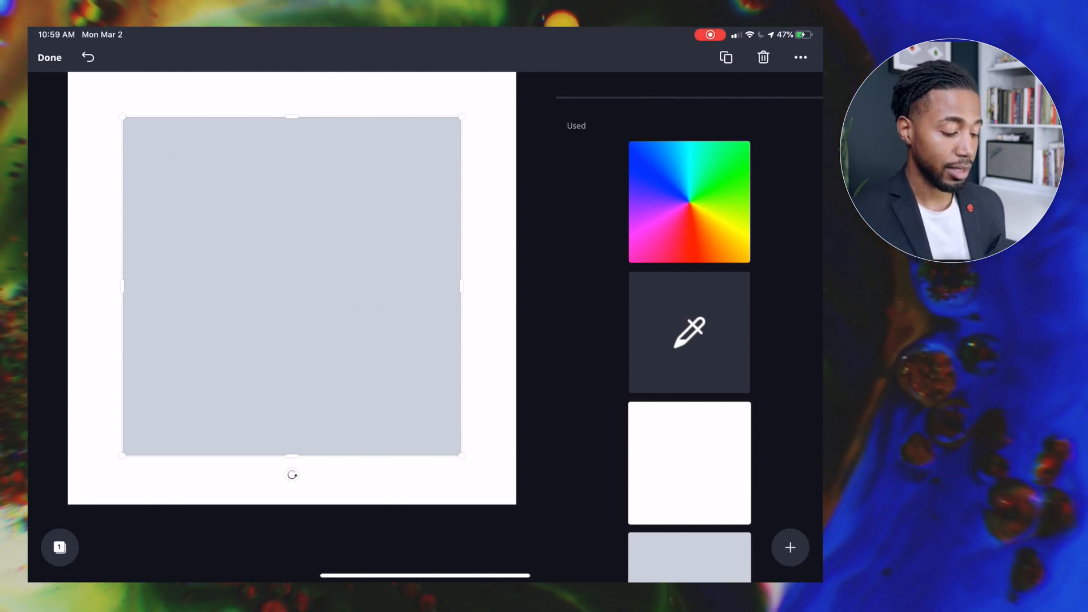
Step: Fill the square with custom orange #C17521 after trying the mint brand colour
{"action": "scroll", "scroll_direction": "down", "scroll_amount": 3}
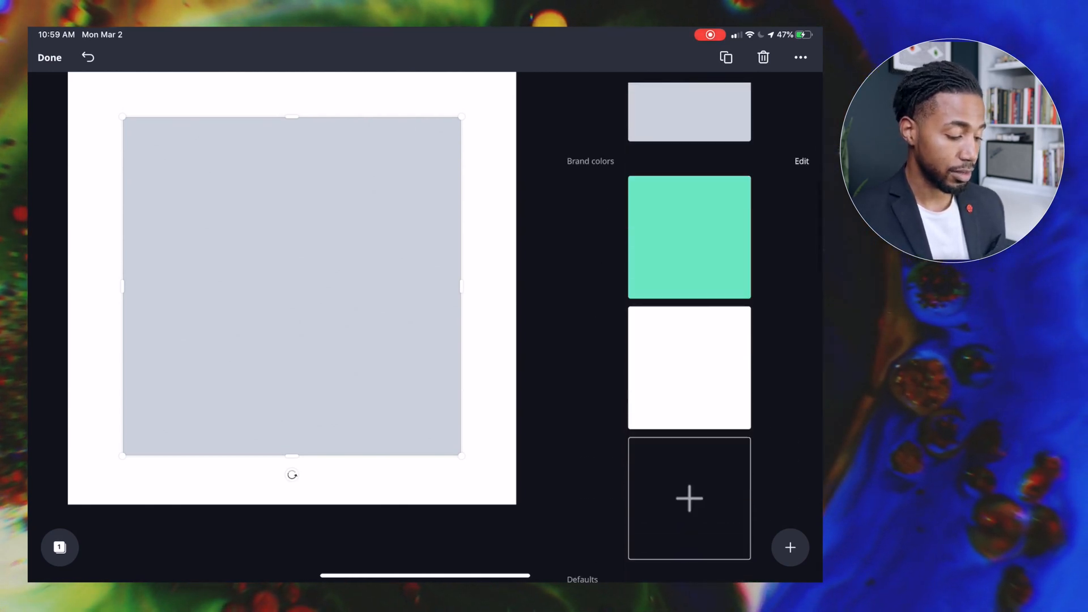
{"action": "scroll", "scroll_direction": "up", "scroll_amount": 3}
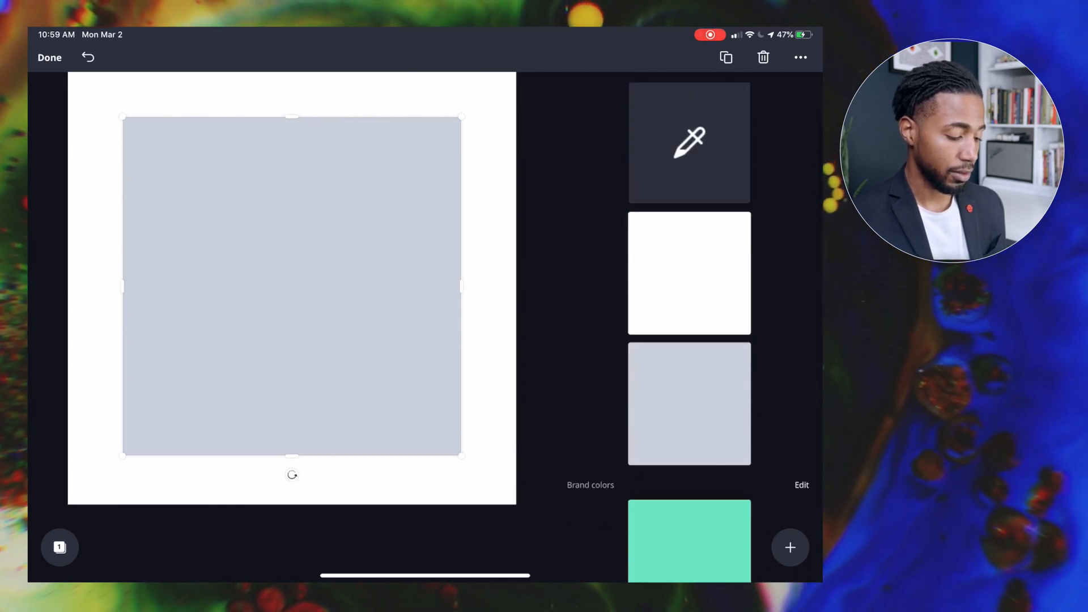
{"action": "left_click", "coordinate": [687, 540]}
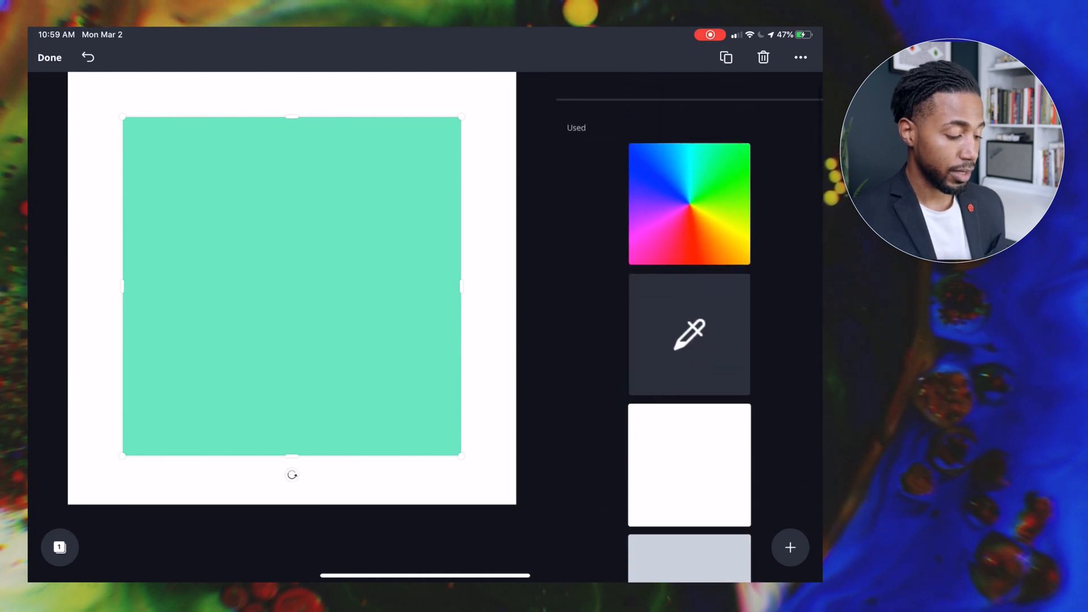
{"action": "left_click", "coordinate": [689, 204]}
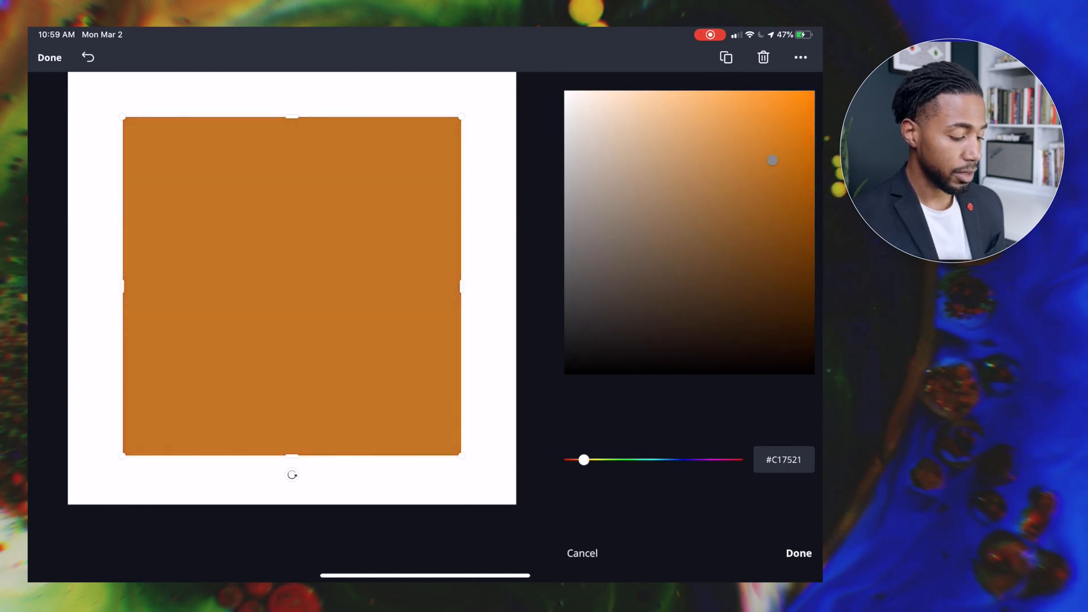
{"action": "left_click", "coordinate": [797, 553]}
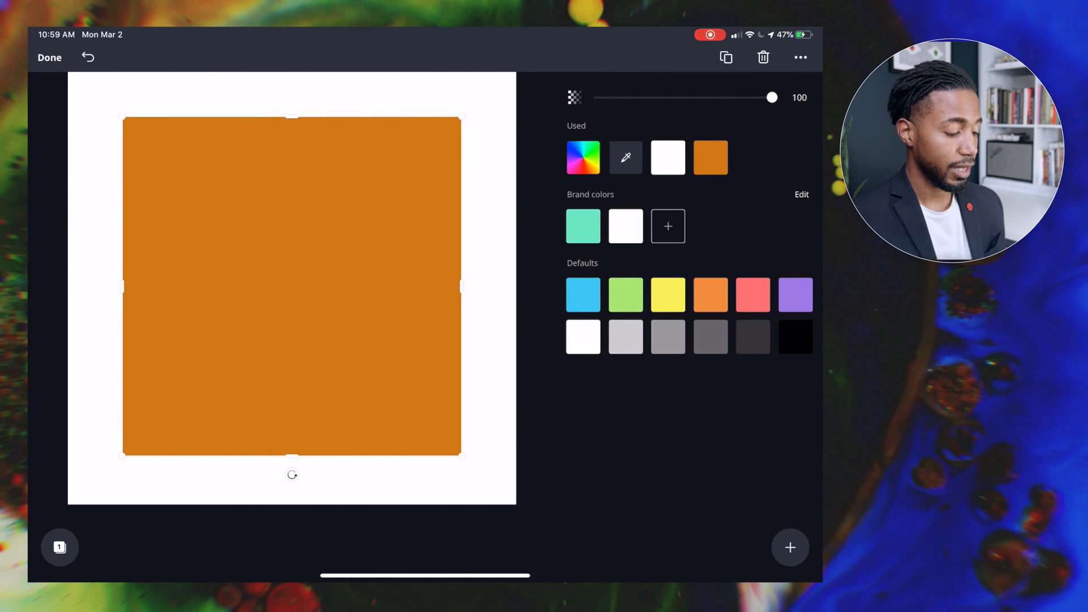
{"action": "left_click", "coordinate": [49, 58]}
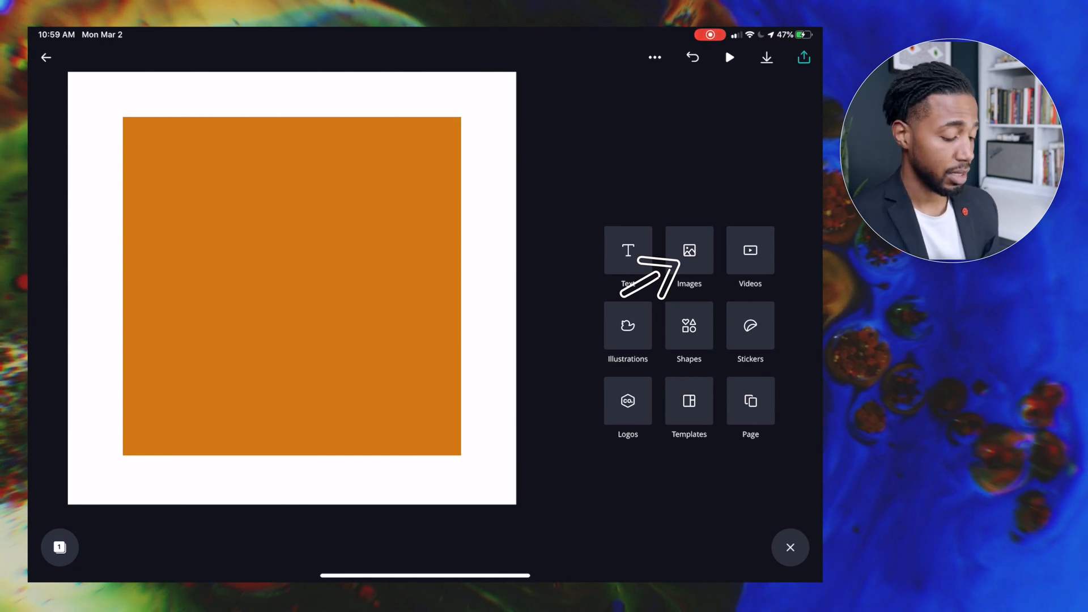
Step: Browse the free stock image library and activate its search field
{"action": "left_click", "coordinate": [688, 250]}
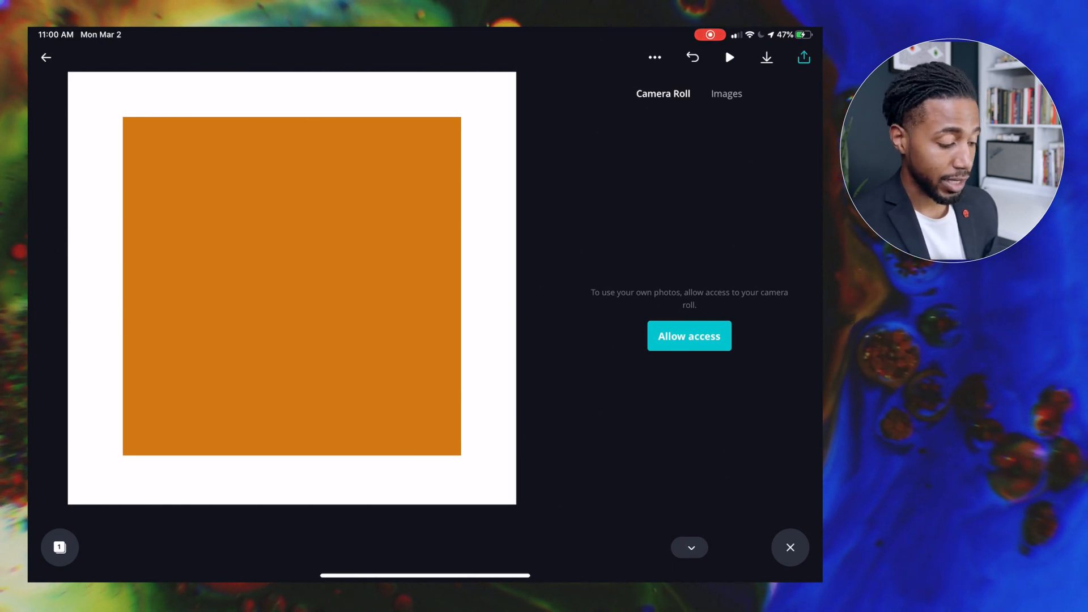
{"action": "left_click", "coordinate": [726, 93]}
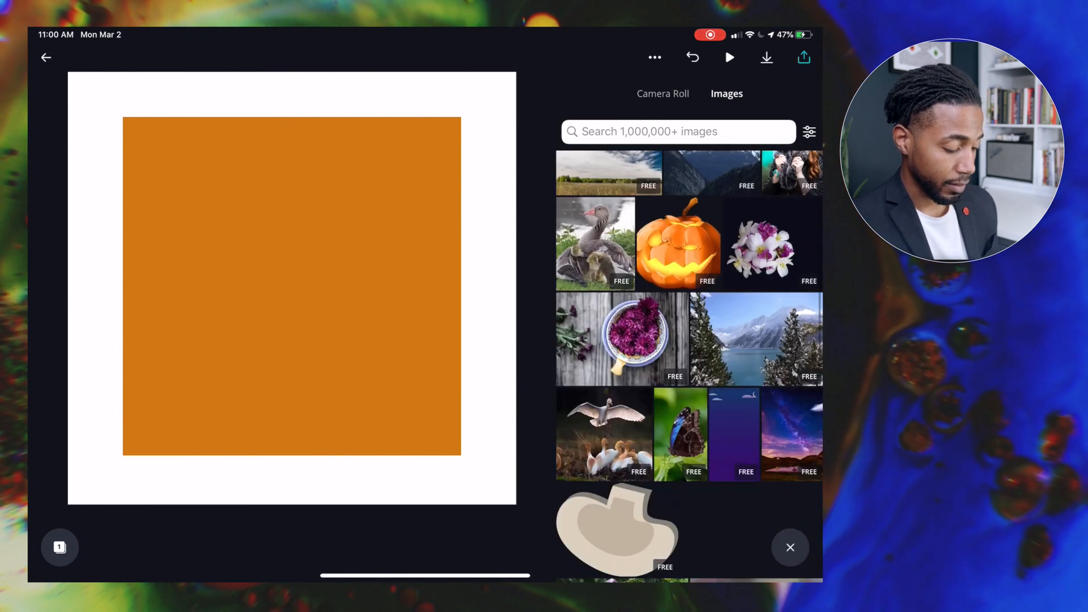
{"action": "scroll", "scroll_direction": "down", "scroll_amount": 3}
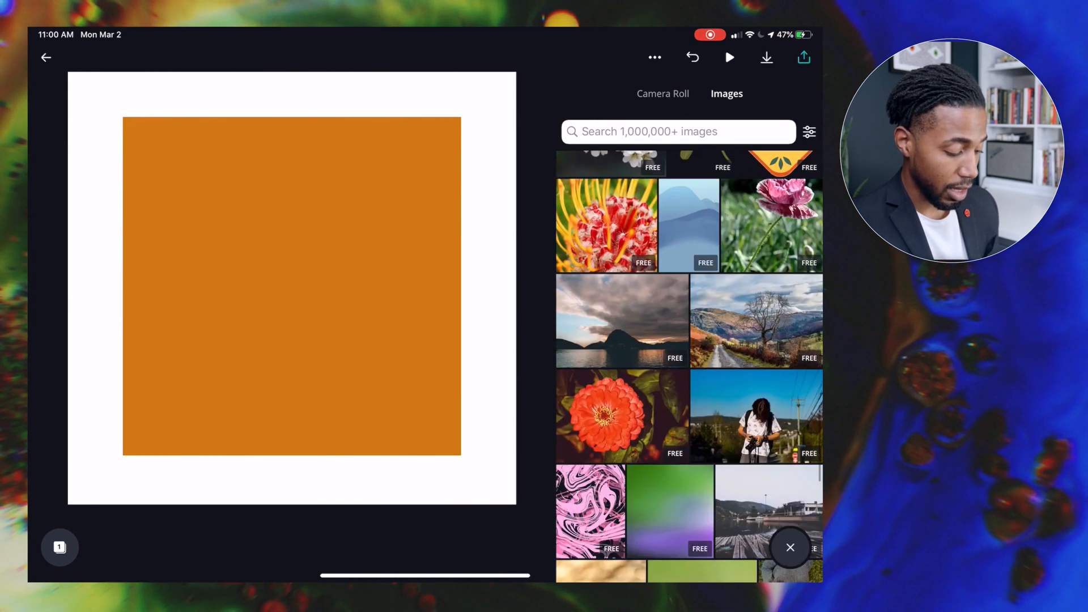
{"action": "scroll", "scroll_direction": "down", "scroll_amount": 3}
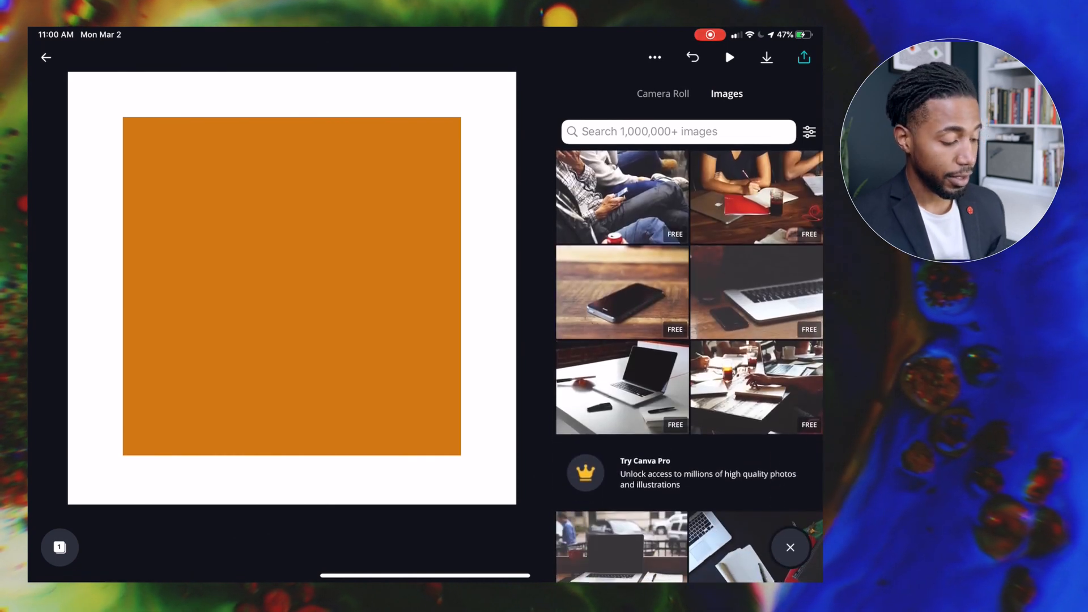
{"action": "left_click", "coordinate": [648, 132]}
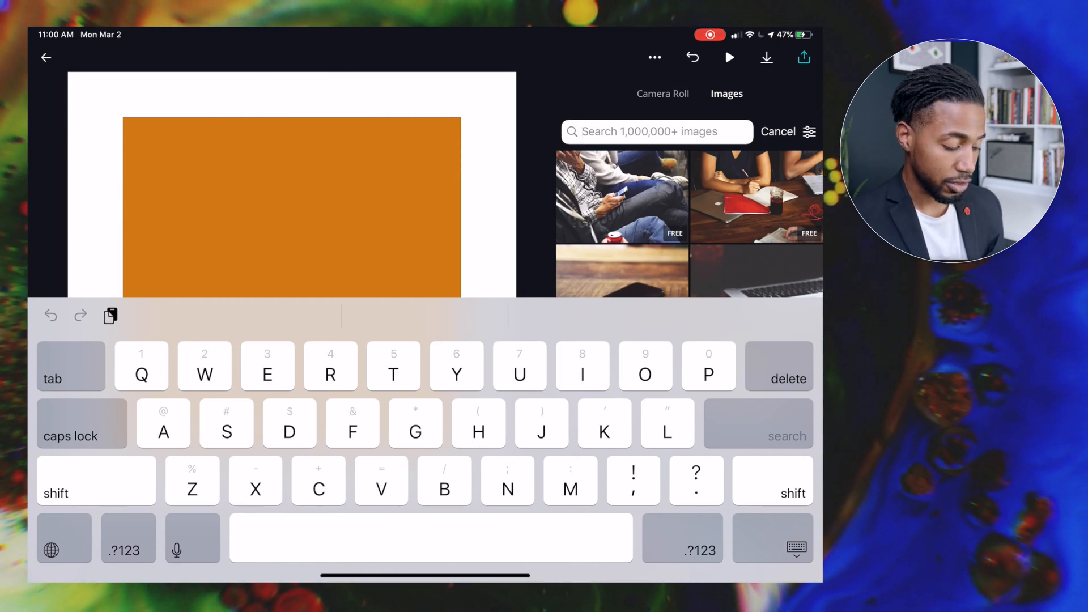
Step: Search stock photos for 'Hand' and add the hands-holding-a-fern photo to the page
{"action": "type", "text": "Han"}
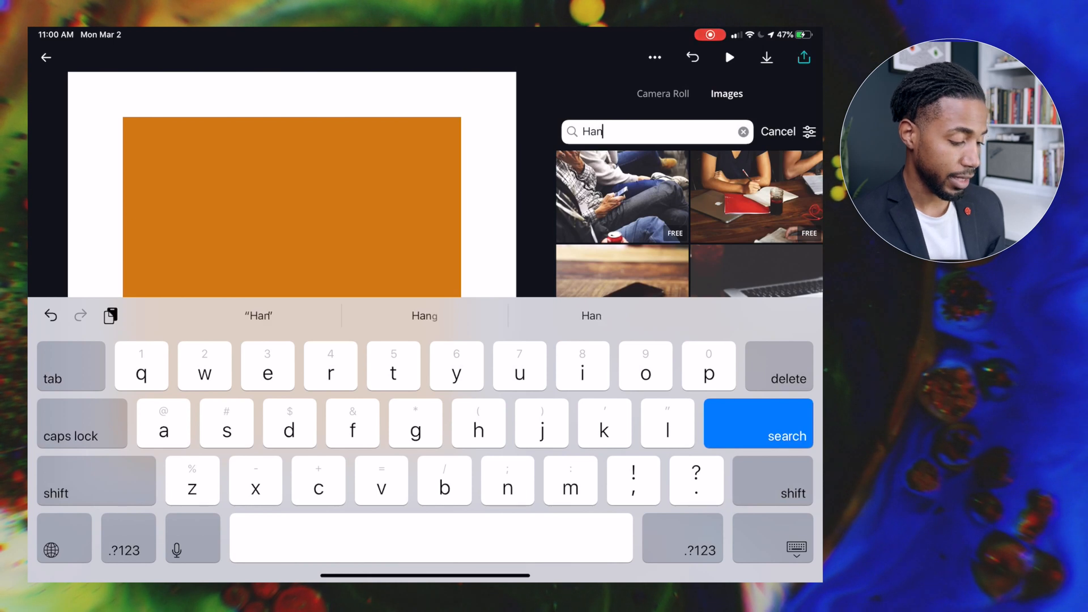
{"action": "left_click", "coordinate": [757, 436]}
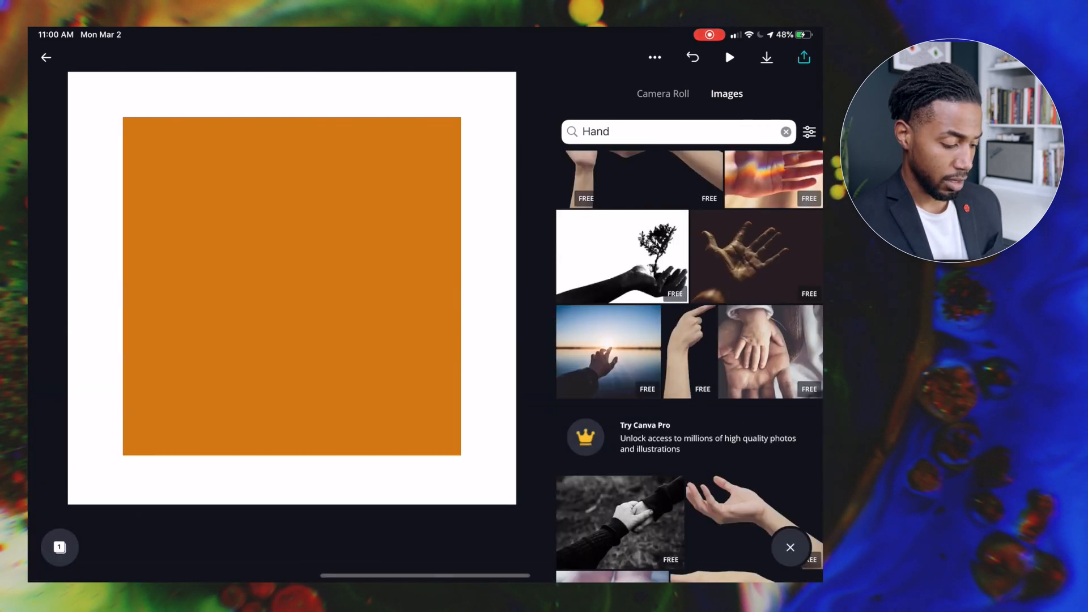
{"action": "scroll", "scroll_direction": "down", "scroll_amount": 3}
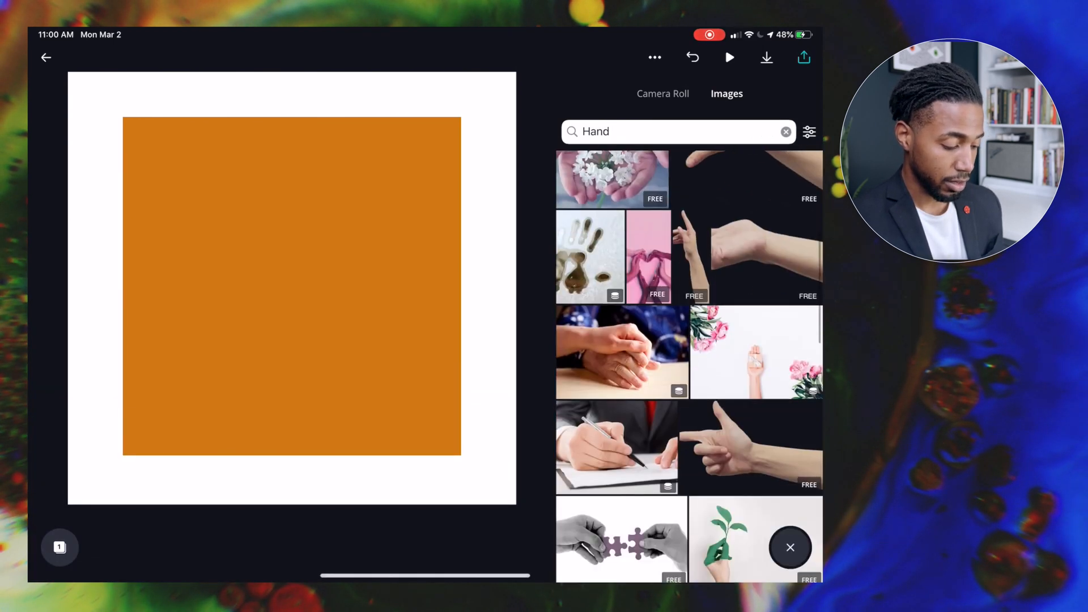
{"action": "scroll", "scroll_direction": "down", "scroll_amount": 3}
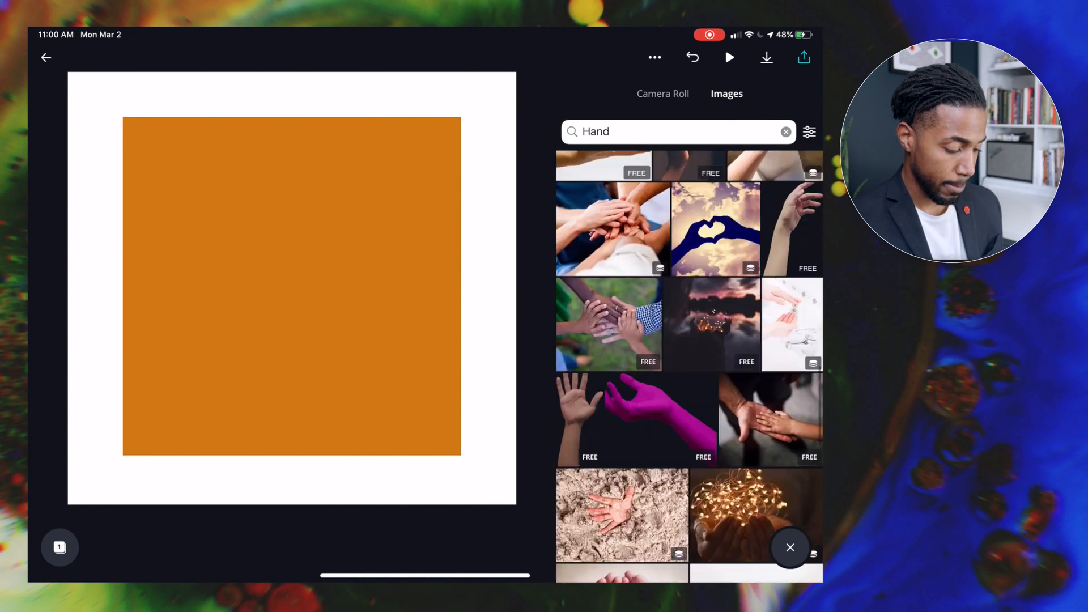
{"action": "scroll", "scroll_direction": "down", "scroll_amount": 3}
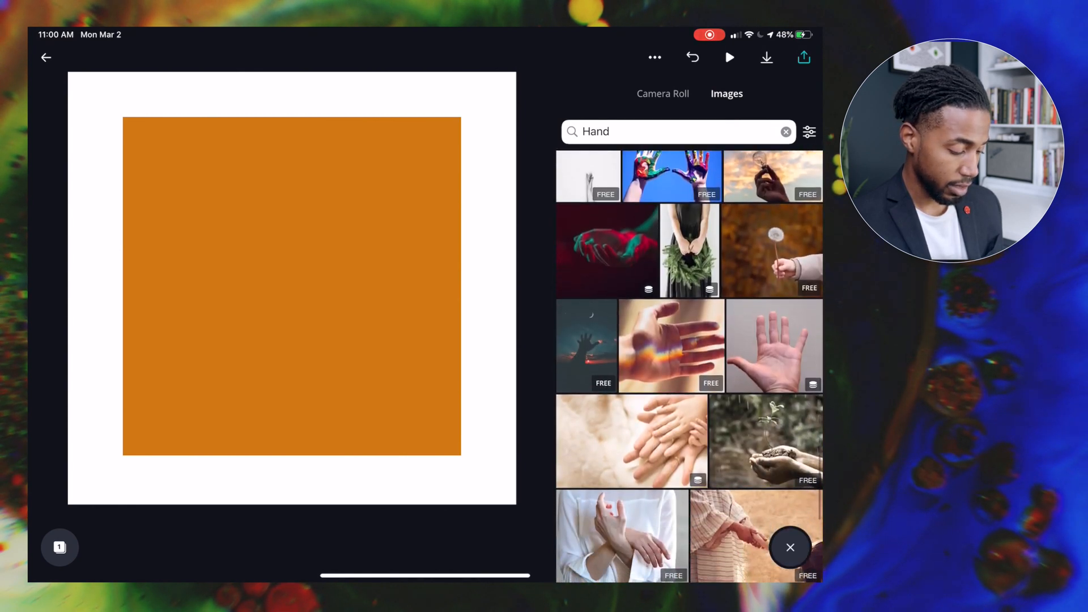
{"action": "scroll", "scroll_direction": "down", "scroll_amount": 3}
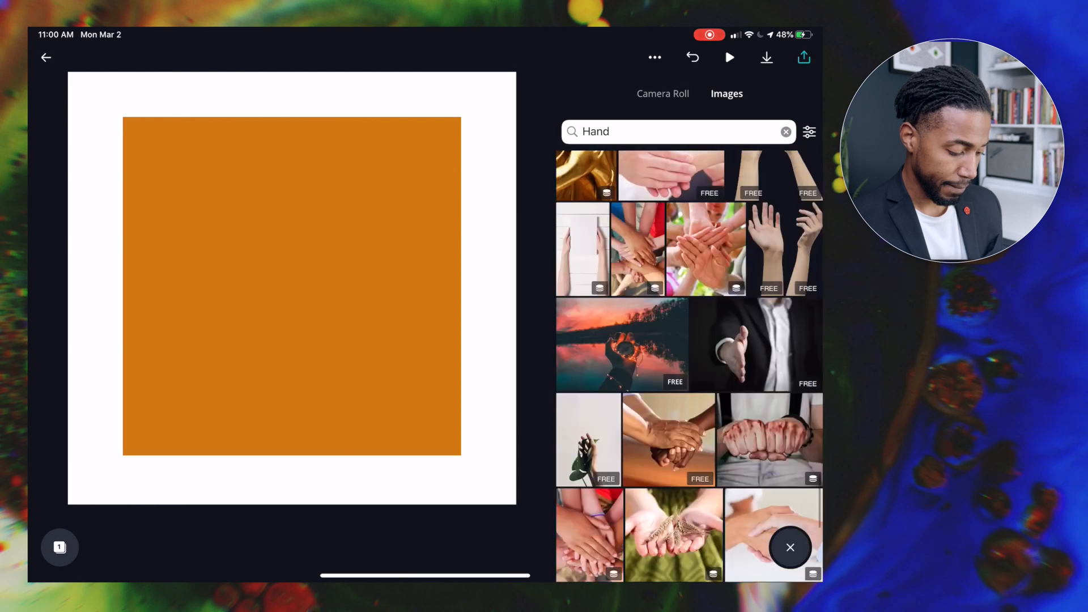
{"action": "scroll", "scroll_direction": "down", "scroll_amount": 3}
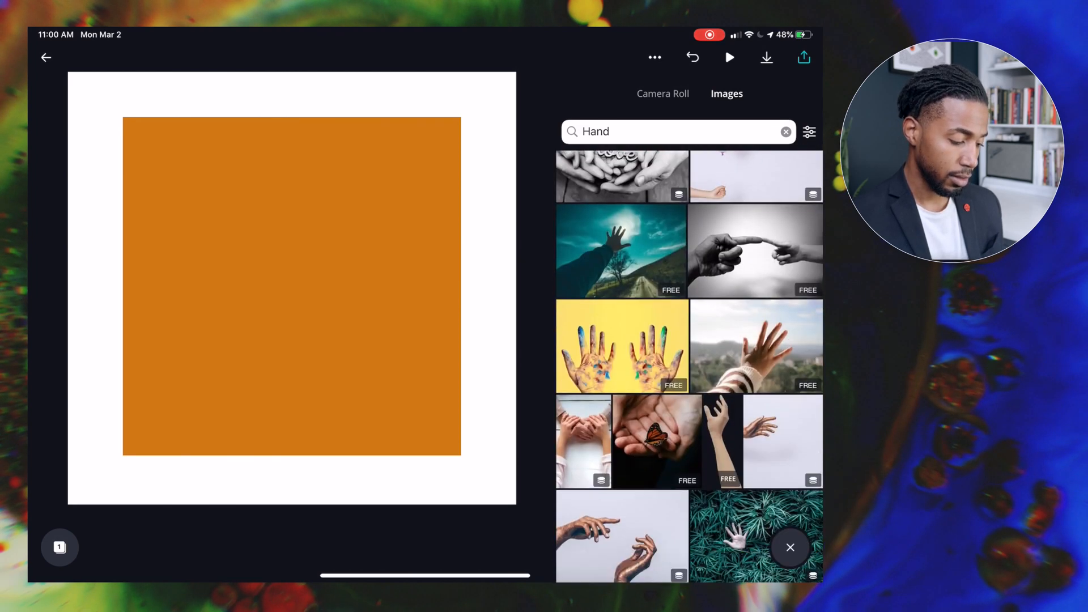
{"action": "scroll", "scroll_direction": "down", "scroll_amount": 3}
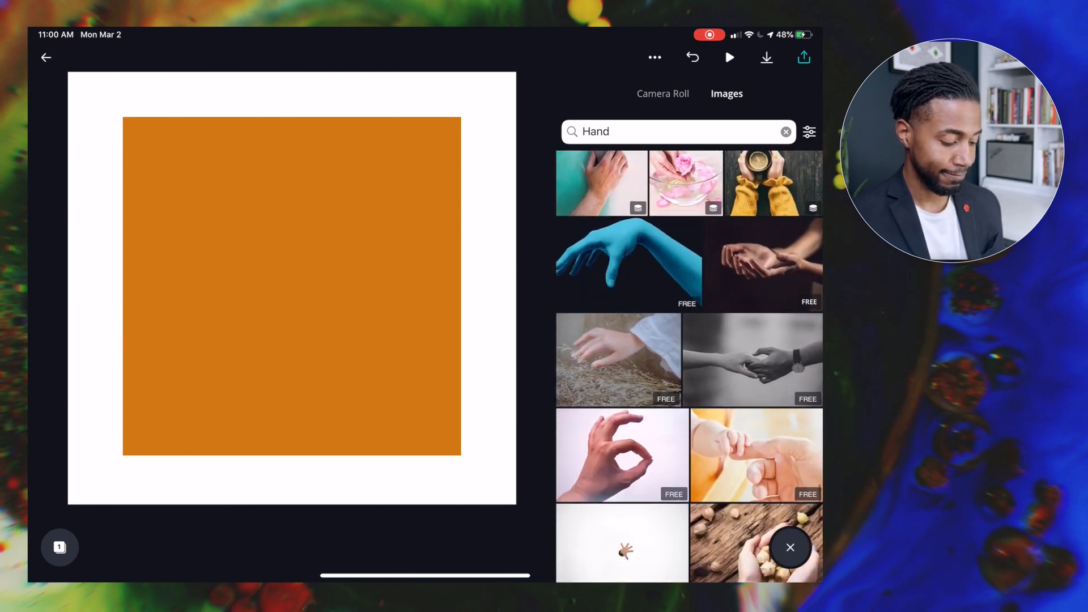
{"action": "scroll", "scroll_direction": "down", "scroll_amount": 3}
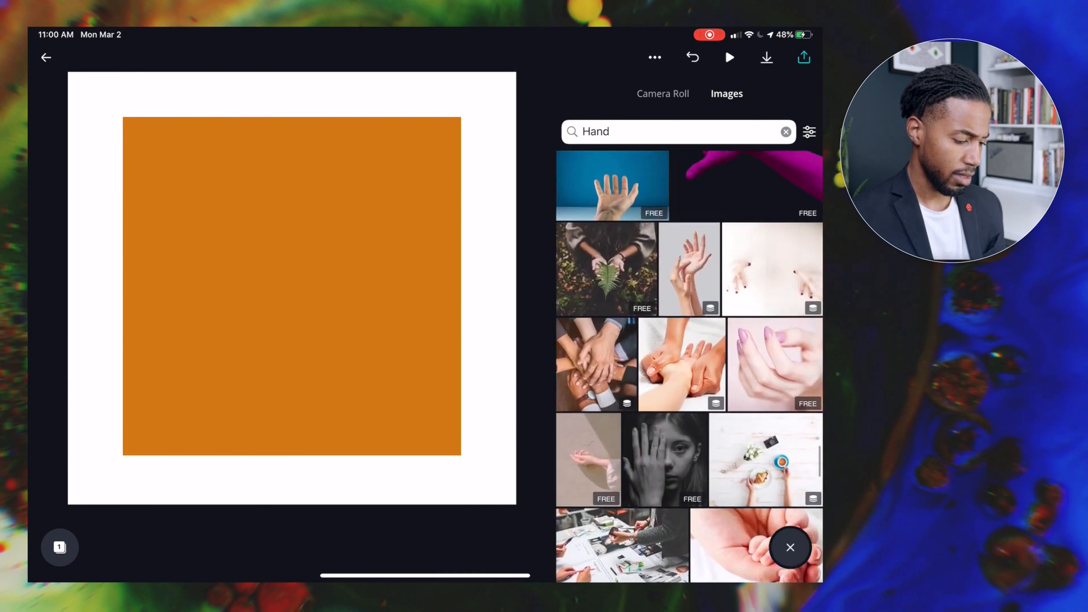
{"action": "scroll", "scroll_direction": "down", "scroll_amount": 3}
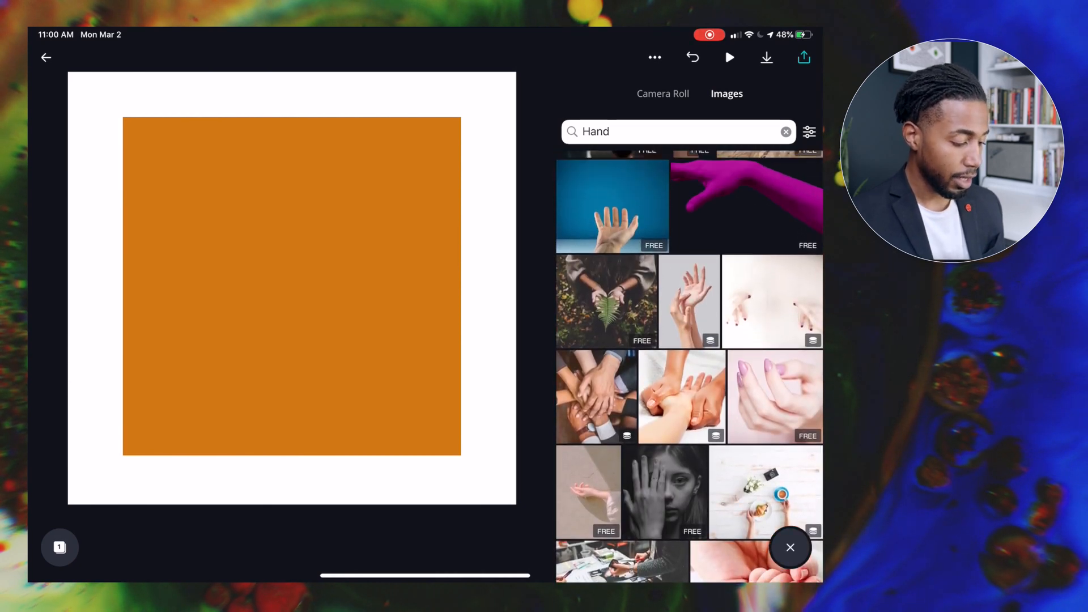
{"action": "left_click", "coordinate": [607, 300]}
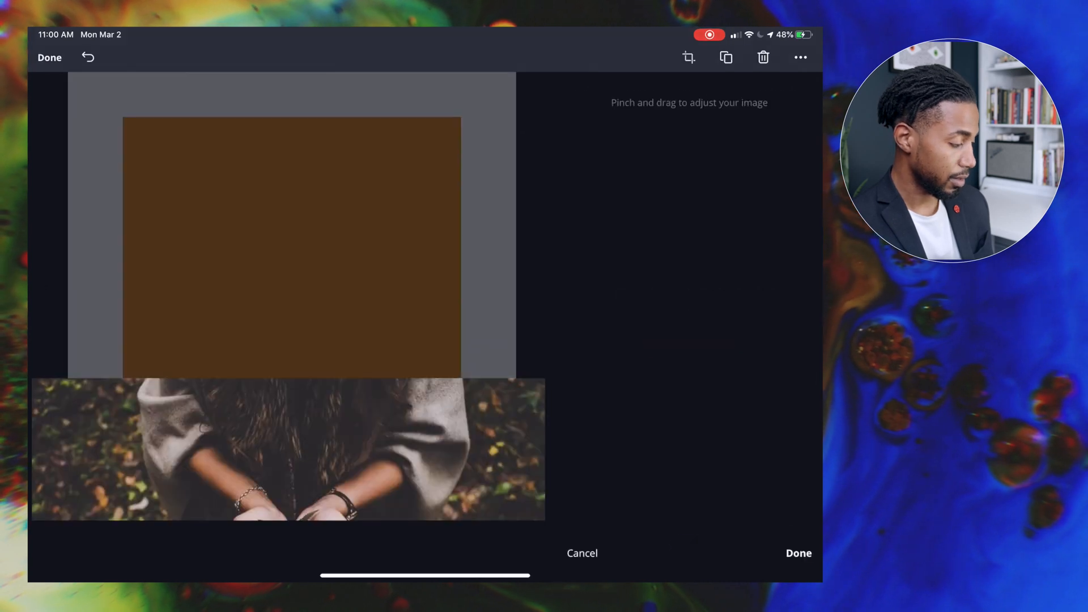
Step: Resize the fern photo so it fits inside the white border
{"action": "left_click", "coordinate": [798, 553]}
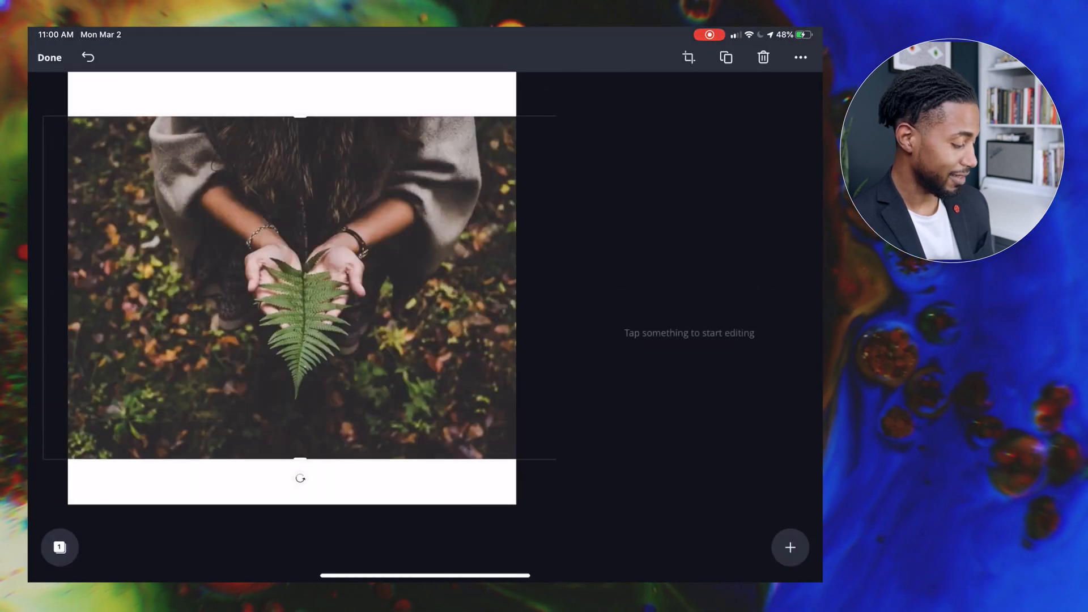
{"action": "left_click", "coordinate": [688, 56]}
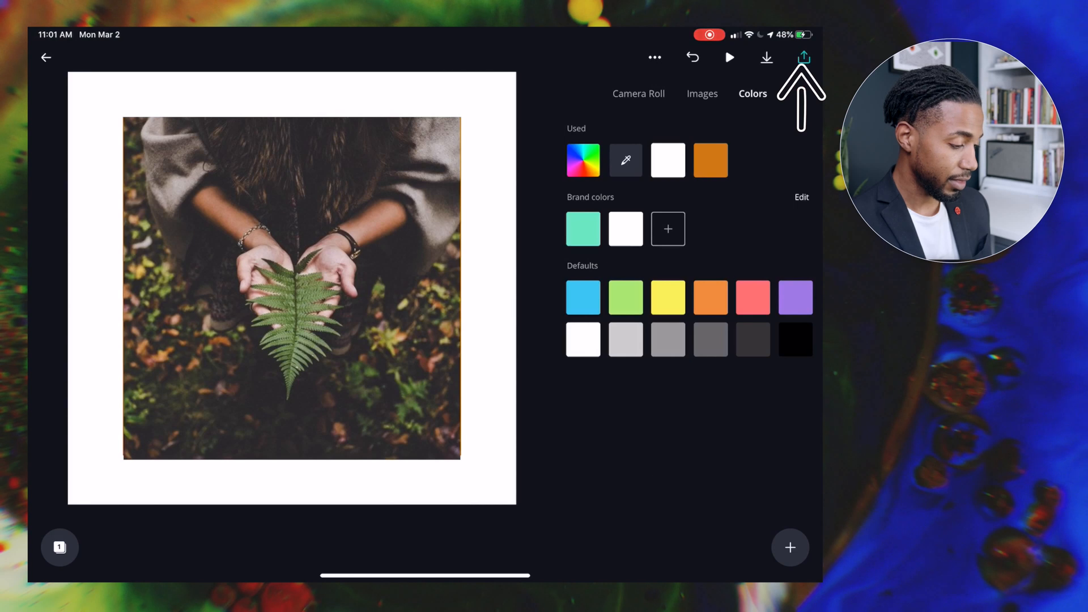
Step: Add a 'Do Good' headline in Libre Baskerville over the fern photo
{"action": "left_click", "coordinate": [291, 289]}
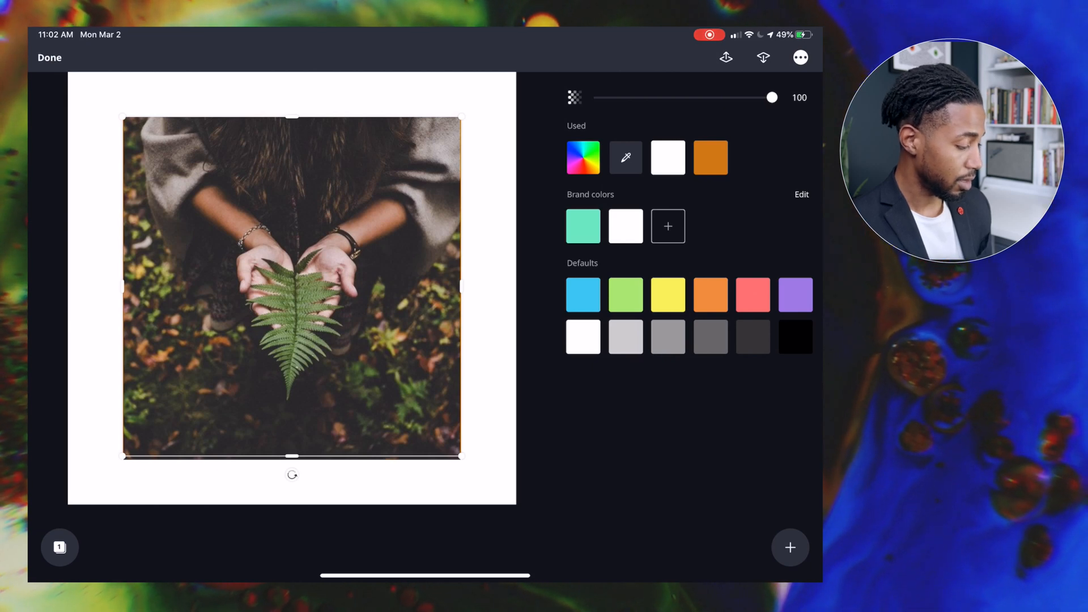
{"action": "left_click", "coordinate": [291, 288]}
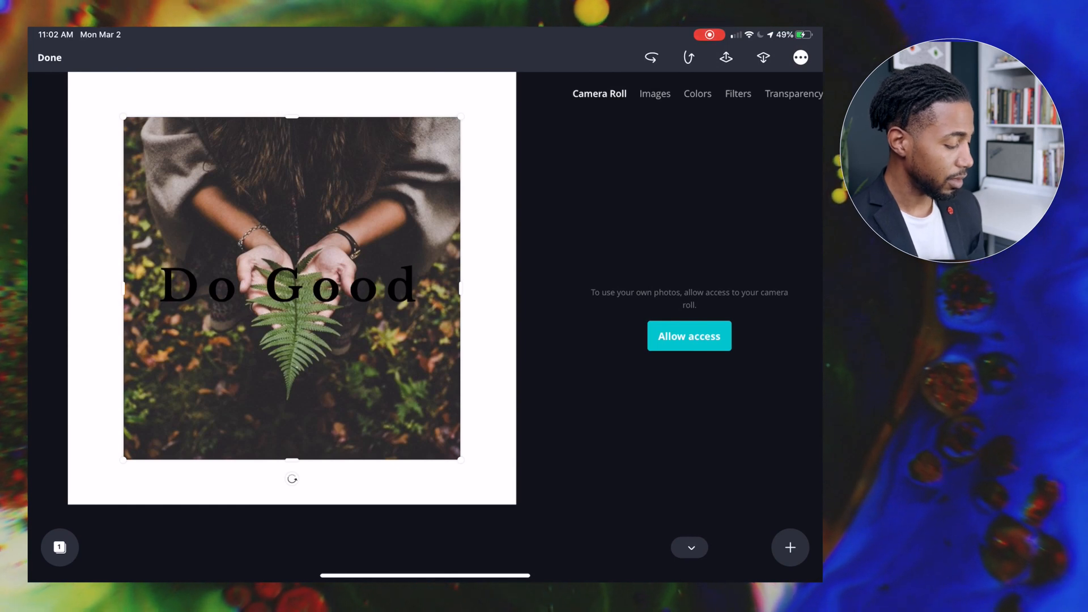
Step: Make the 'Do Good' text white at size 45 and move it toward the bottom
{"action": "left_click", "coordinate": [287, 285]}
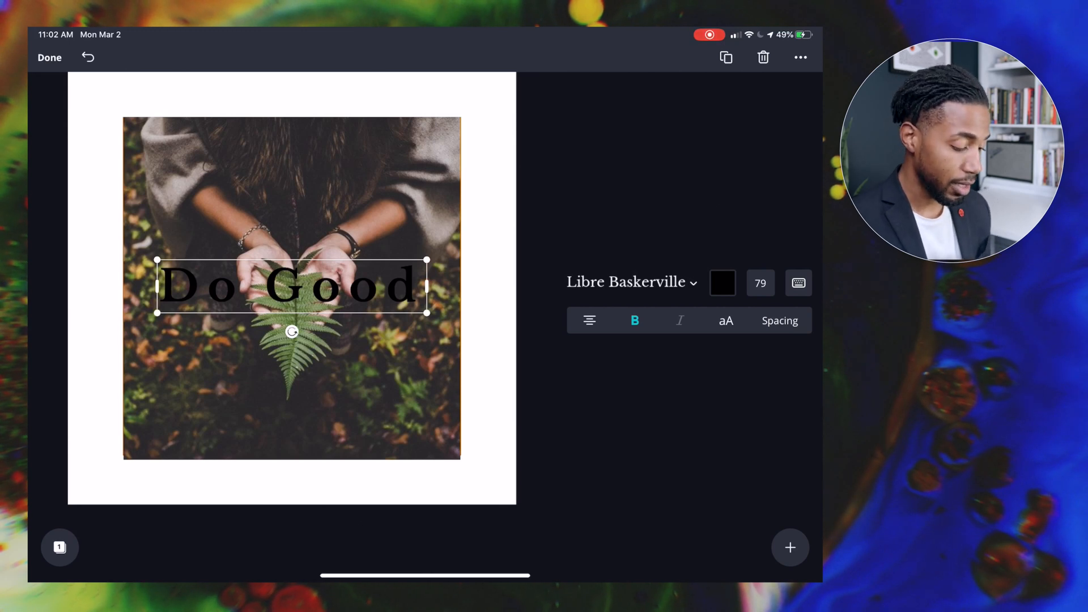
{"action": "left_click", "coordinate": [721, 284]}
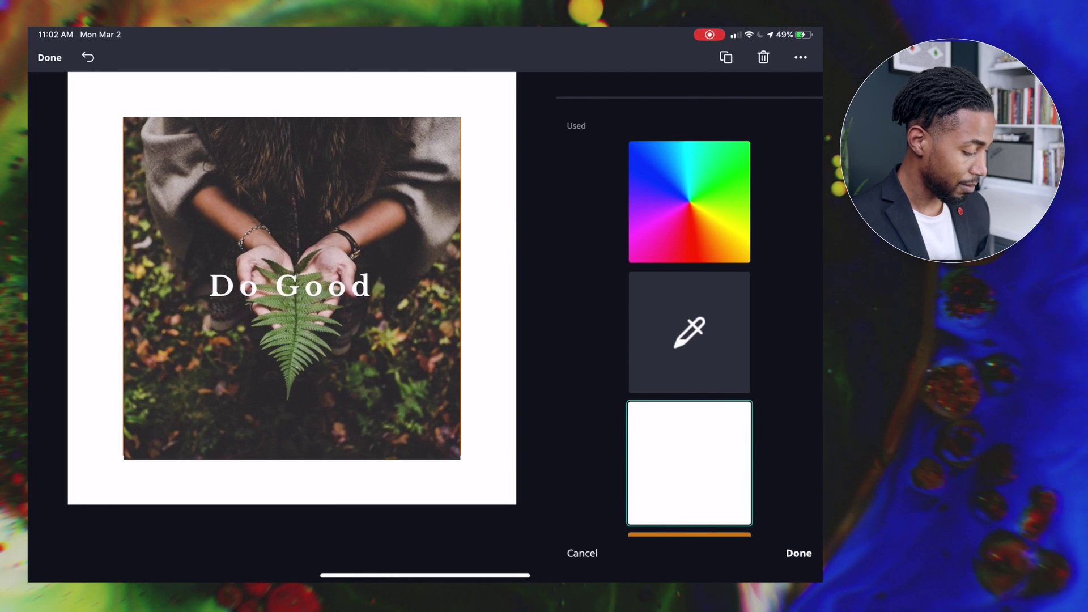
{"action": "left_click", "coordinate": [291, 284]}
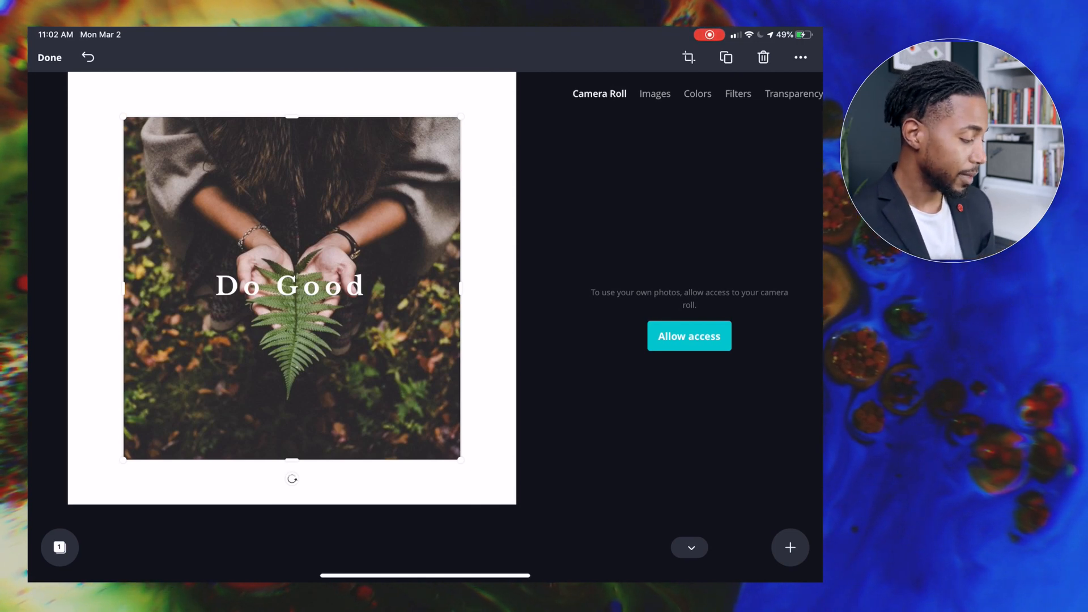
{"action": "left_click", "coordinate": [290, 285]}
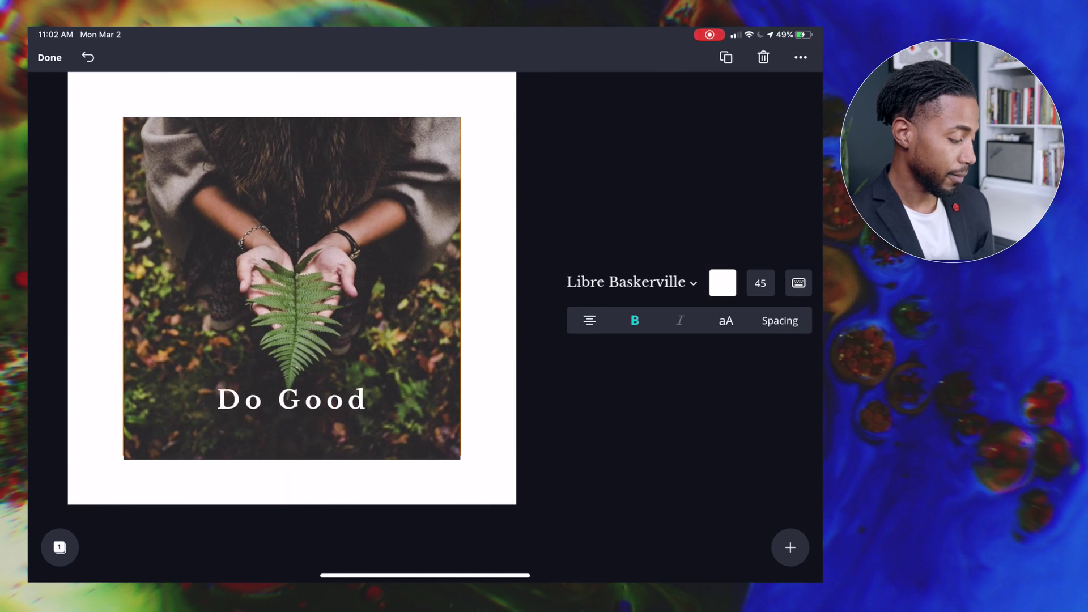
Step: Crop and reposition the fern photo slightly larger within its frame
{"action": "left_click", "coordinate": [291, 399]}
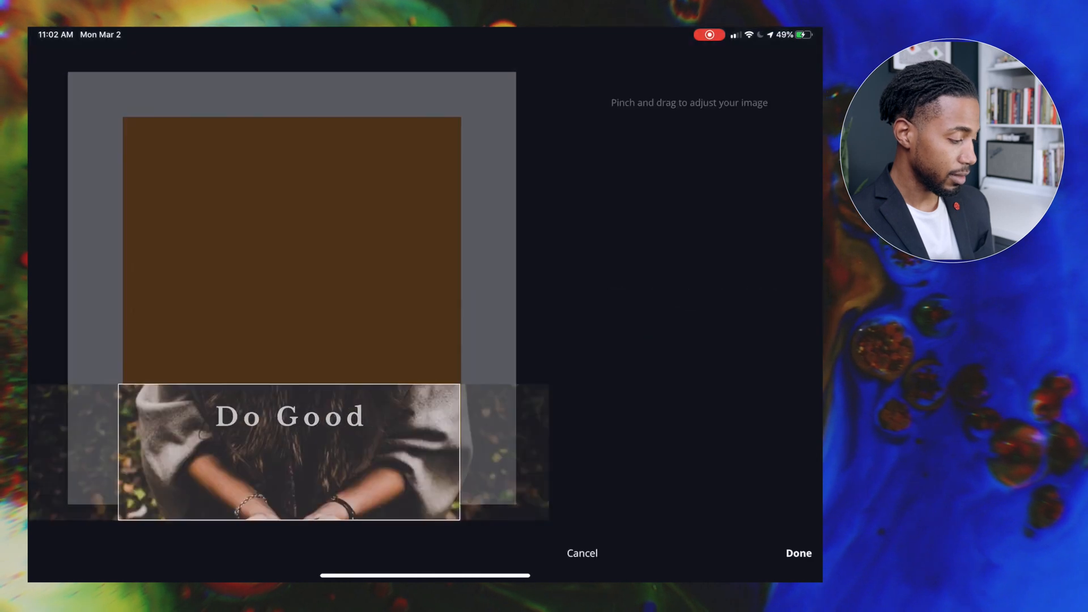
{"action": "left_click", "coordinate": [798, 553]}
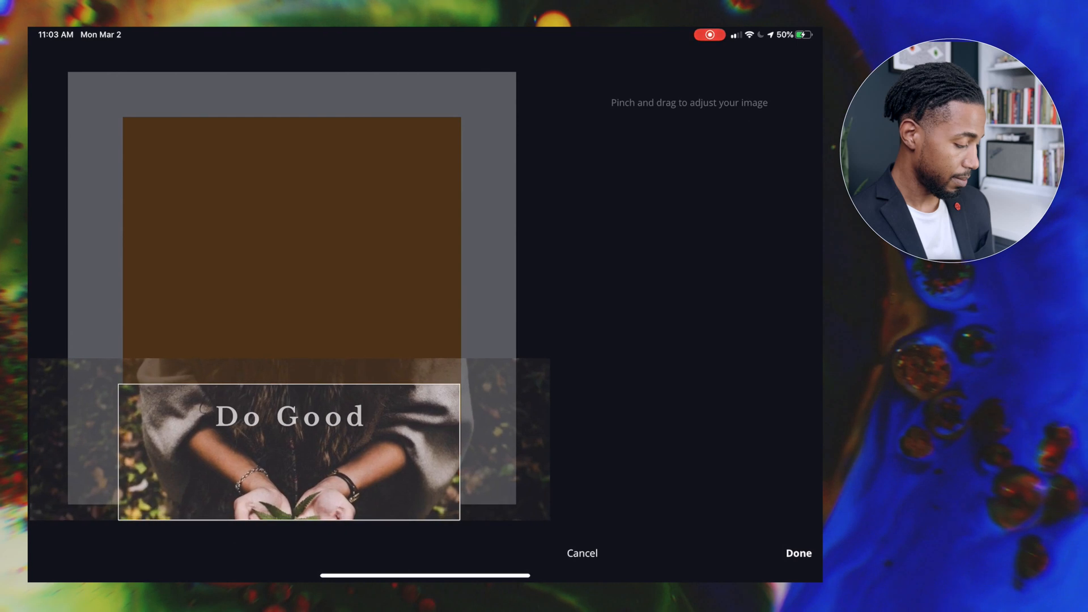
{"action": "left_click", "coordinate": [798, 553]}
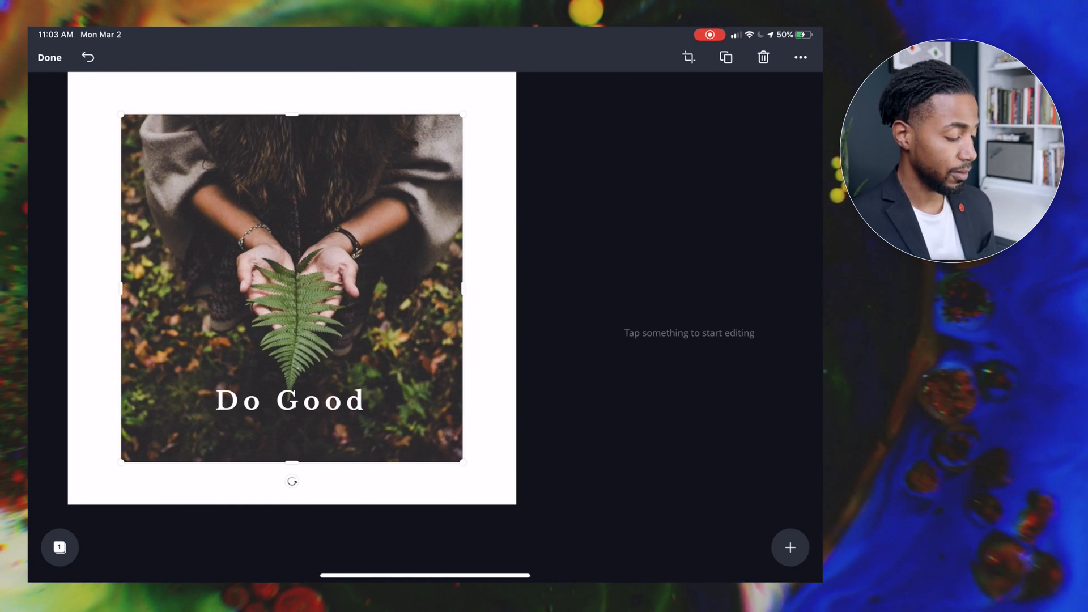
Step: Move the white 'Do Good' text lower, near the photo's bottom edge
{"action": "left_click", "coordinate": [290, 401]}
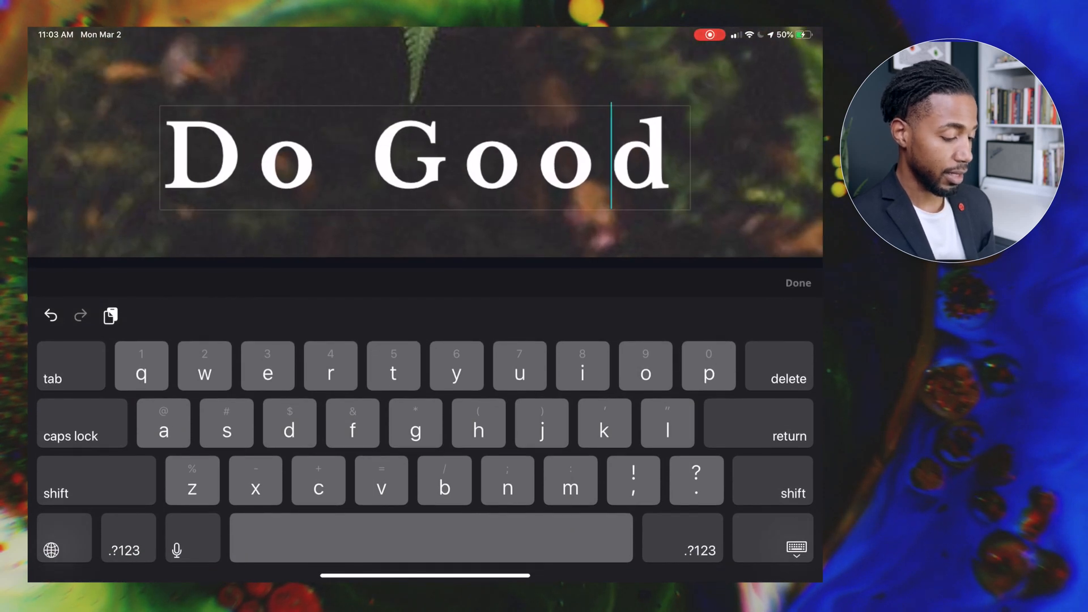
{"action": "left_click", "coordinate": [798, 282]}
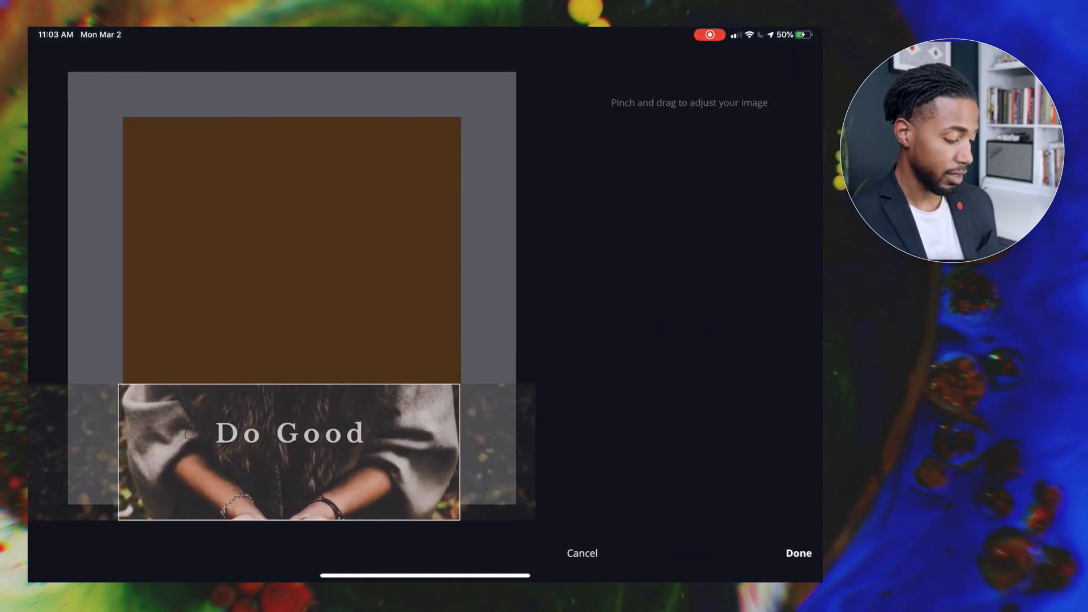
{"action": "left_click", "coordinate": [798, 553]}
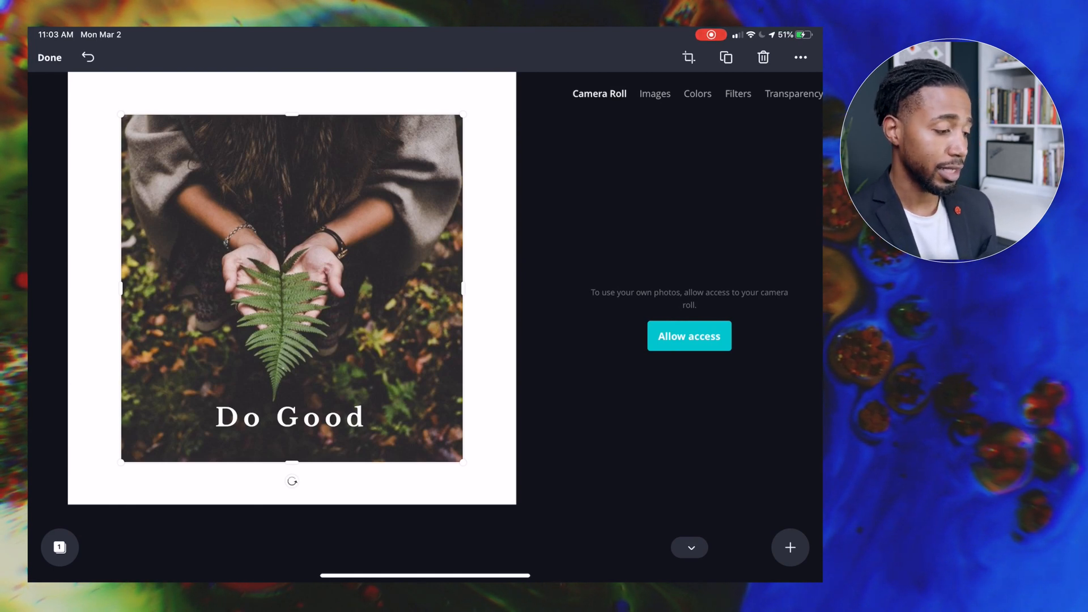
{"action": "left_click", "coordinate": [696, 93]}
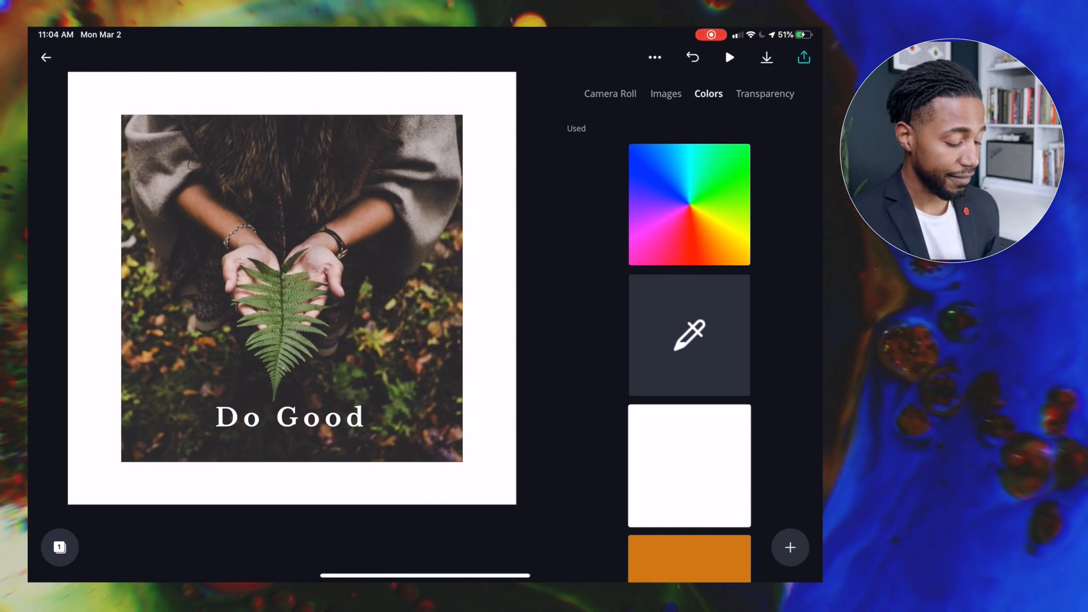
{"action": "left_click", "coordinate": [789, 547]}
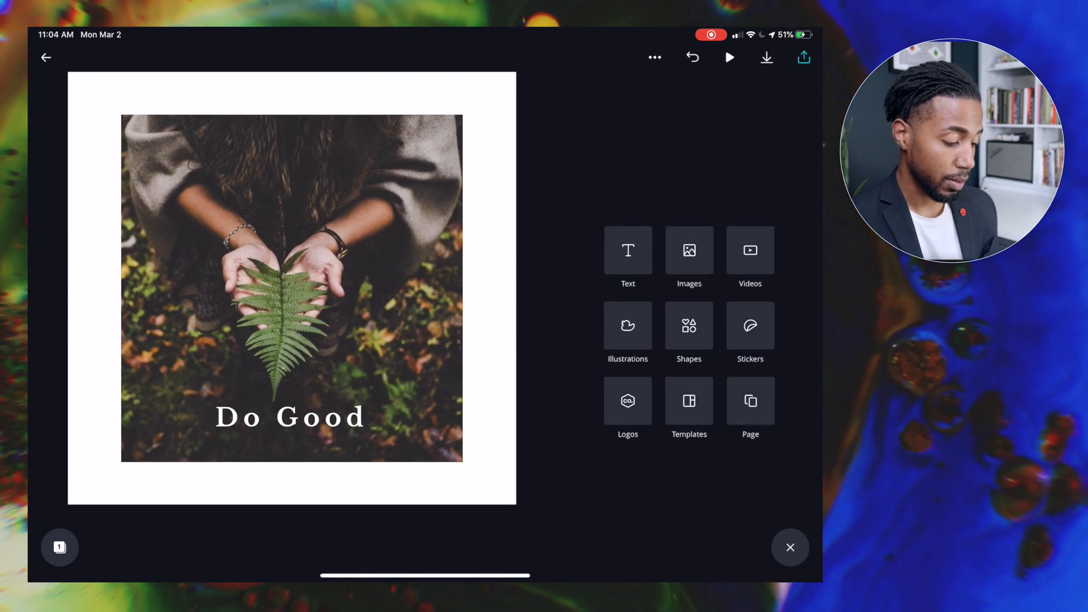
{"action": "left_click", "coordinate": [687, 259]}
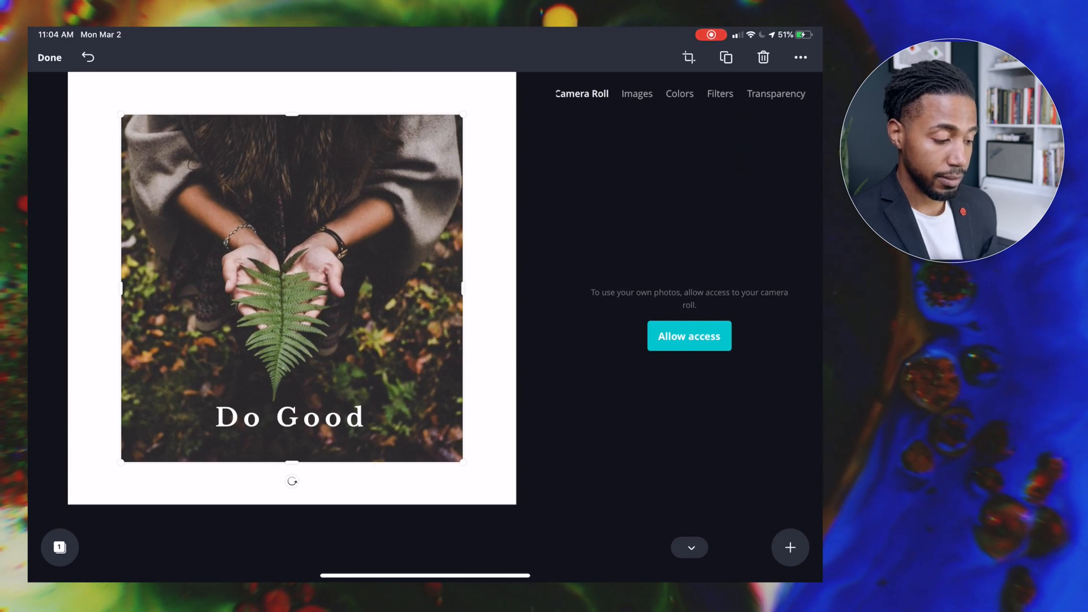
Step: Try the Chills filter, then apply Festive at intensity 31 to the photo
{"action": "left_click", "coordinate": [719, 94]}
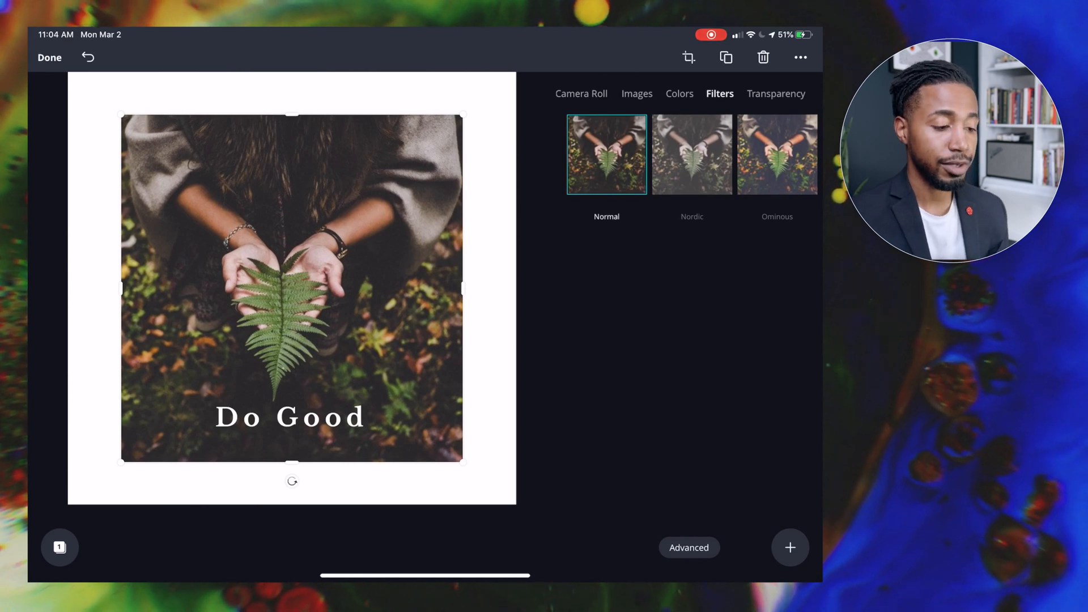
{"action": "scroll", "scroll_direction": "left", "scroll_amount": 3}
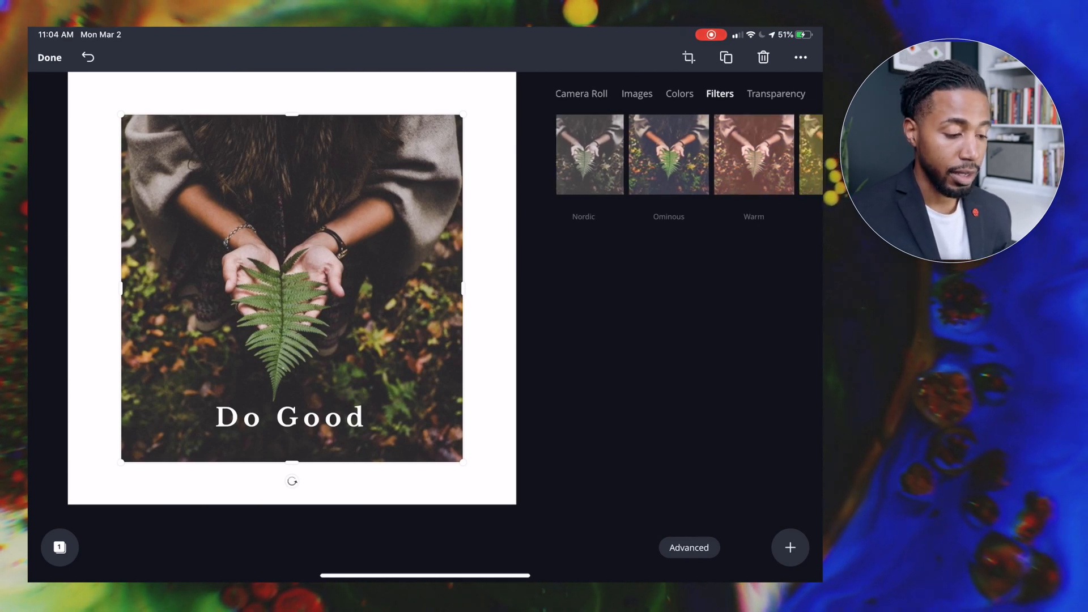
{"action": "scroll", "scroll_direction": "left", "scroll_amount": 3}
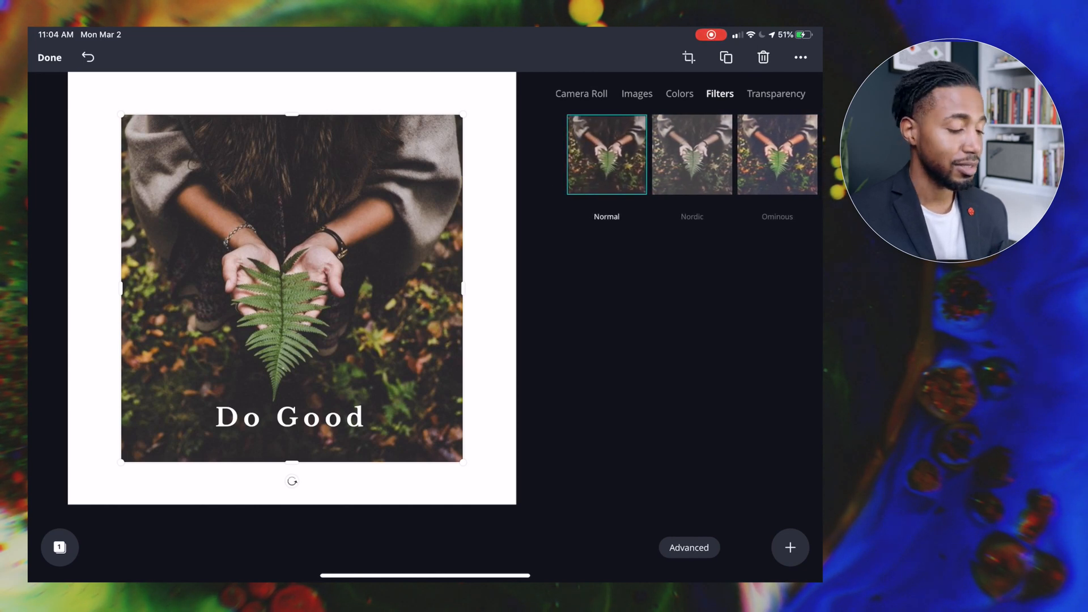
{"action": "scroll", "scroll_direction": "left", "scroll_amount": 3}
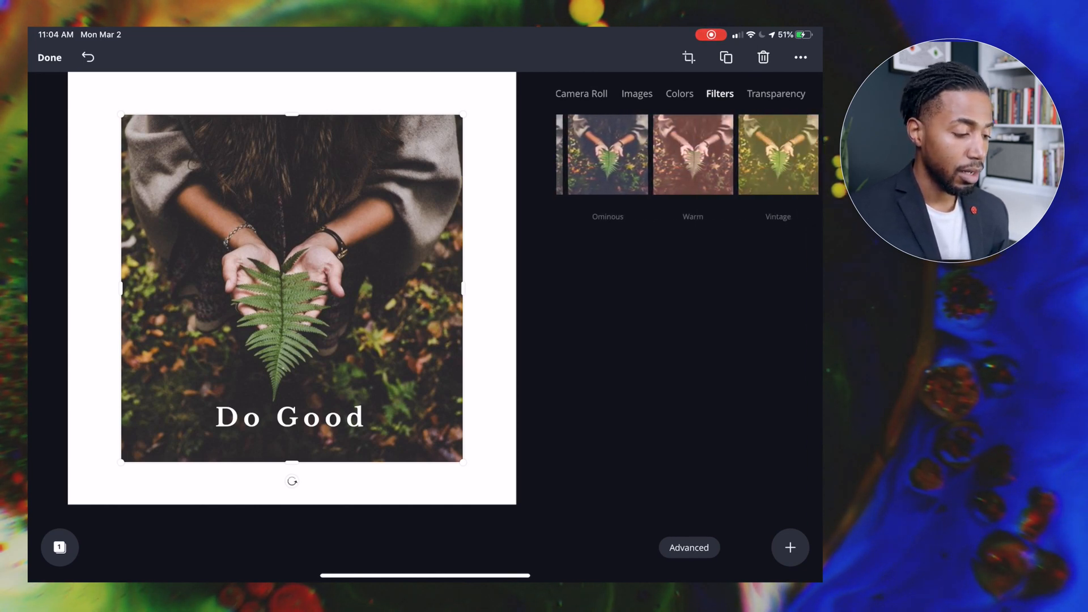
{"action": "scroll", "scroll_direction": "left", "scroll_amount": 3}
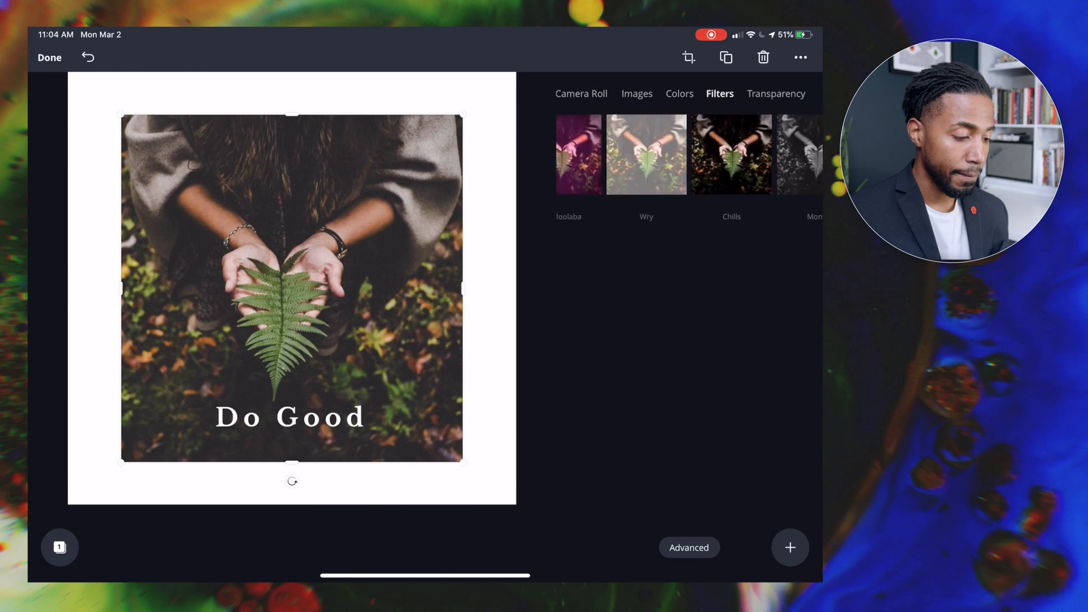
{"action": "left_click", "coordinate": [730, 154]}
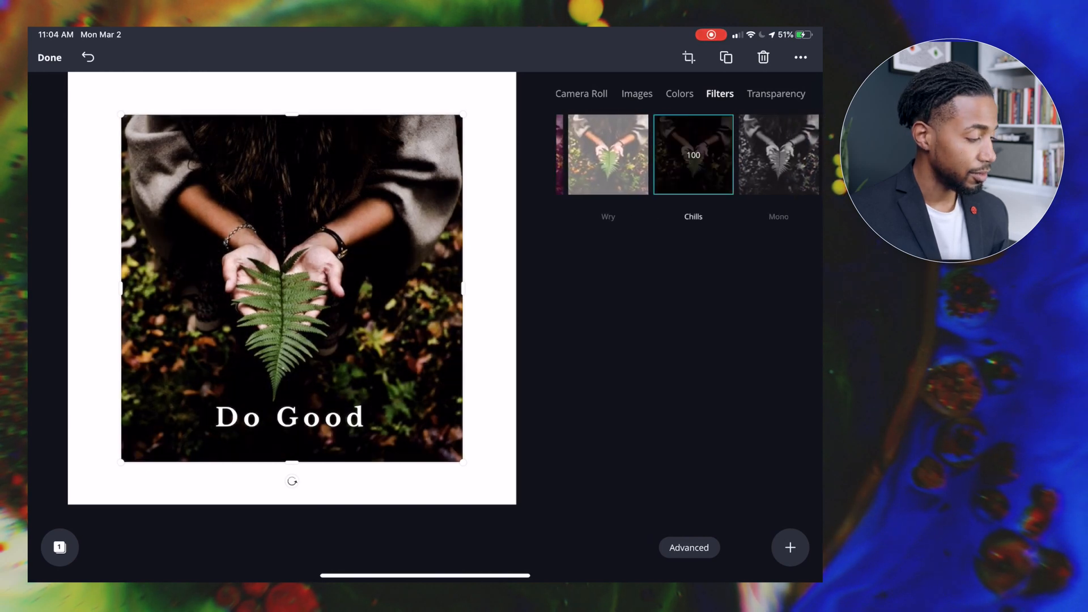
{"action": "scroll", "scroll_direction": "left", "scroll_amount": 3}
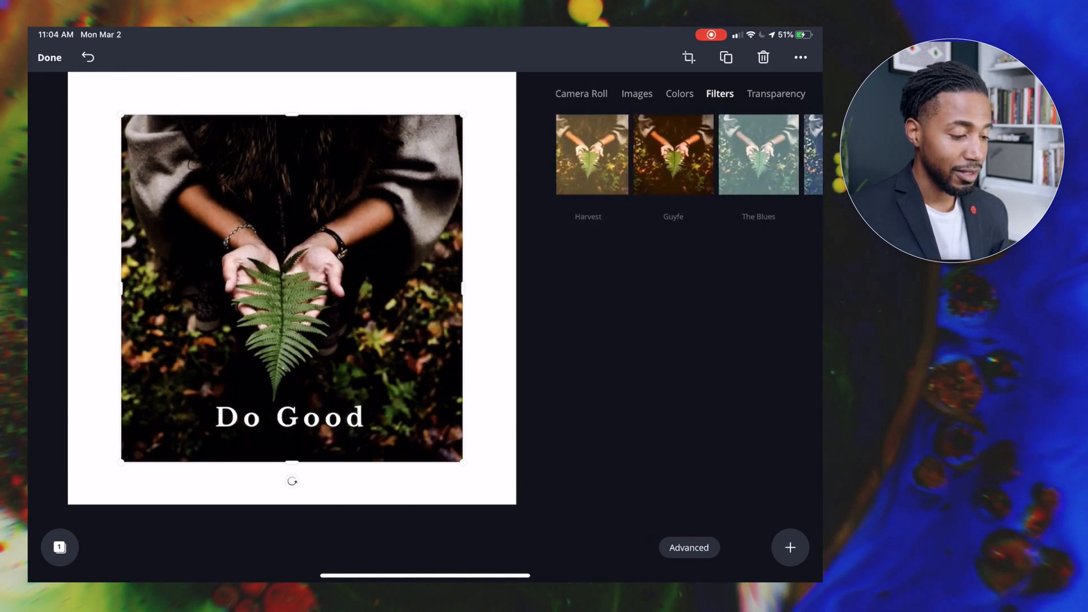
{"action": "scroll", "scroll_direction": "left", "scroll_amount": 3}
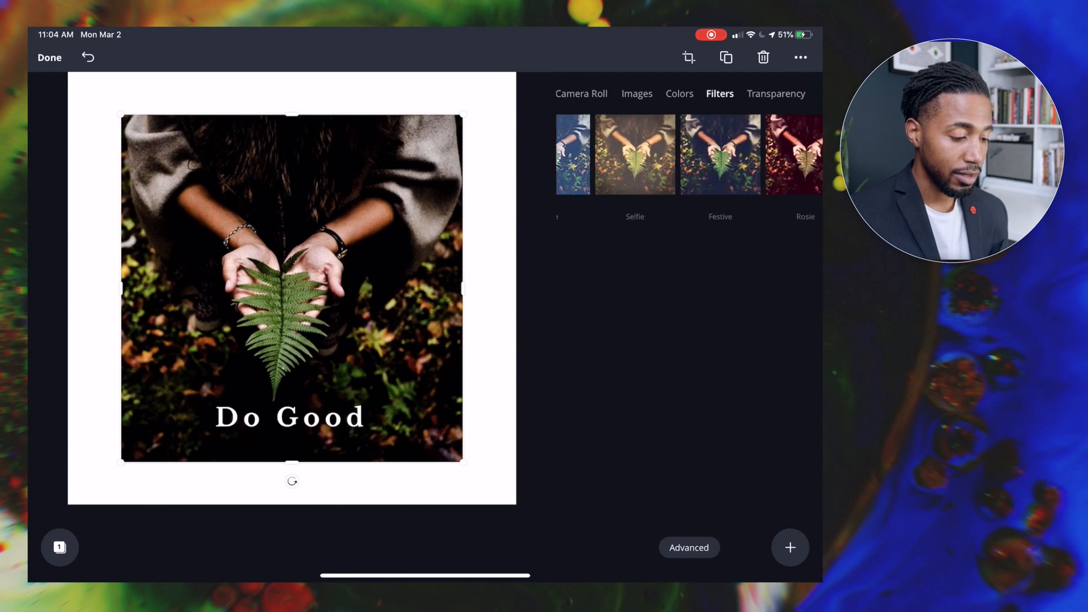
{"action": "left_click", "coordinate": [719, 154]}
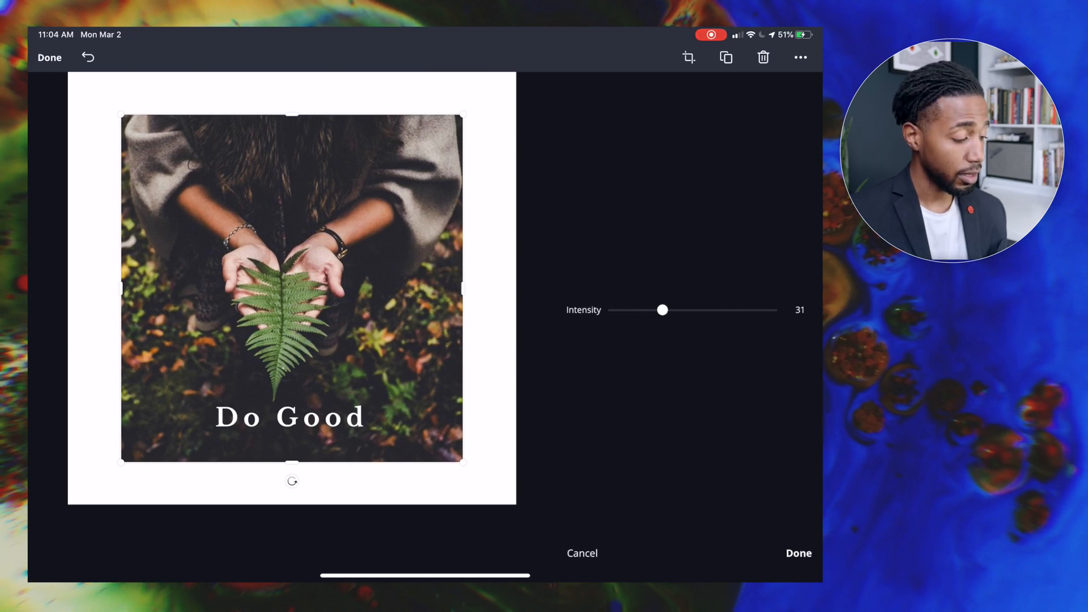
{"action": "left_click", "coordinate": [797, 553]}
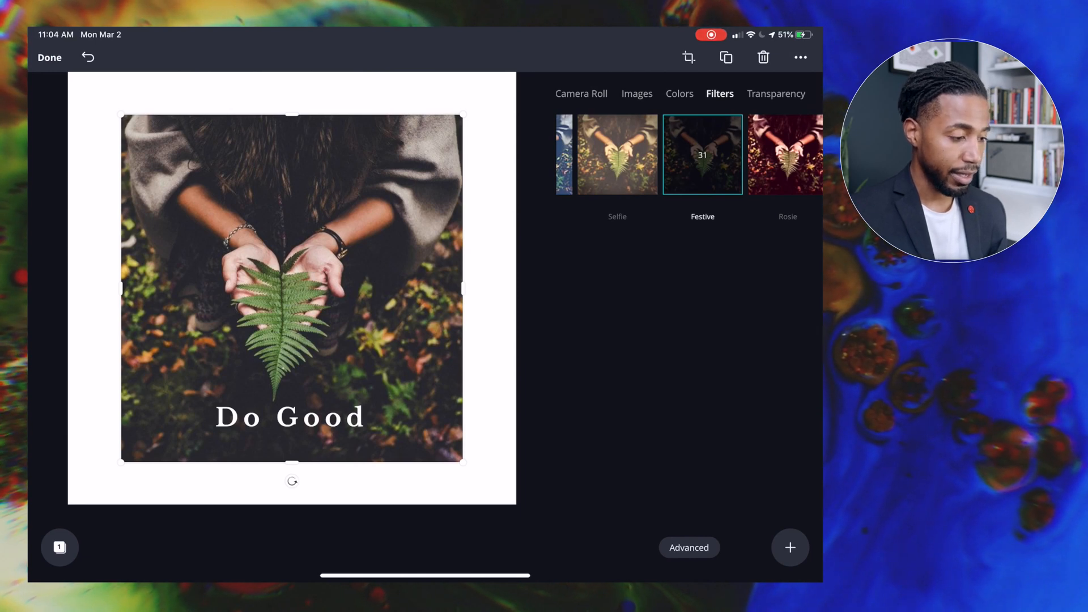
Step: Set brightness 18, contrast 24 and blur -2, then view transparency (100)
{"action": "left_click", "coordinate": [687, 548]}
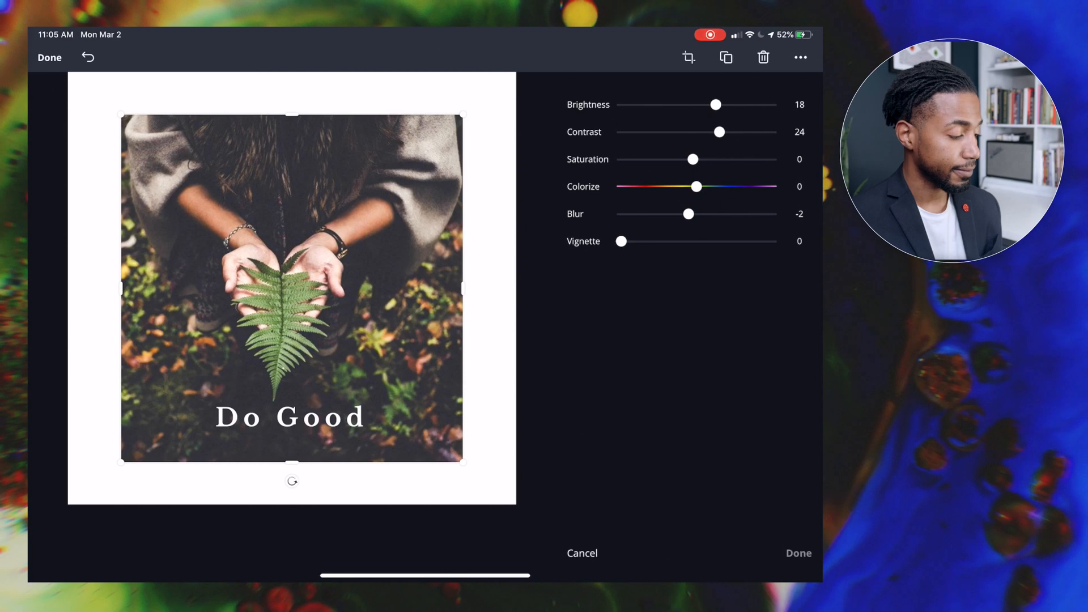
{"action": "left_click", "coordinate": [720, 93]}
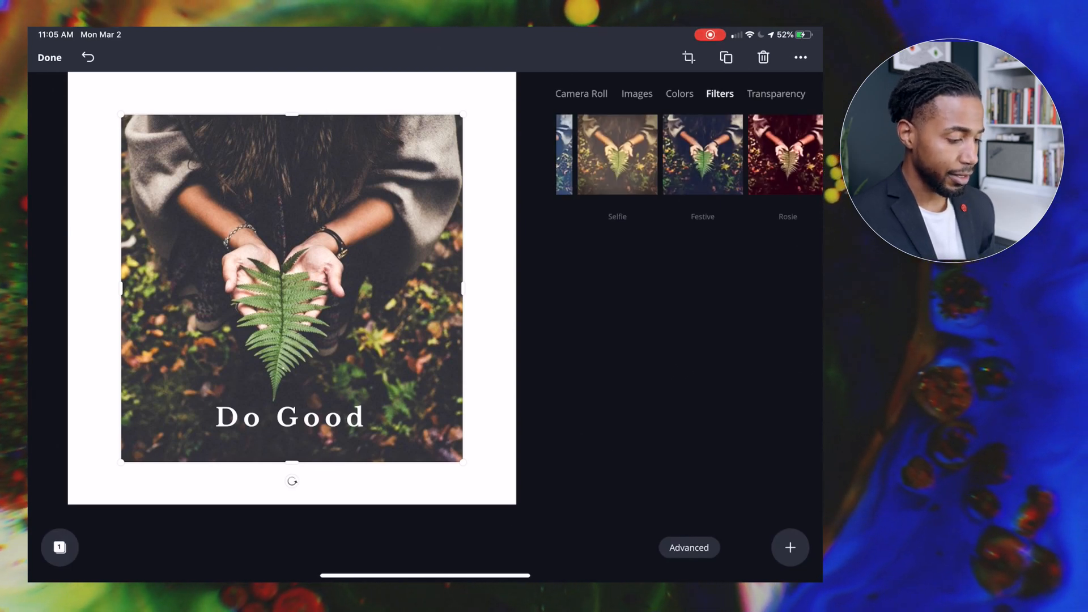
{"action": "left_click", "coordinate": [776, 93]}
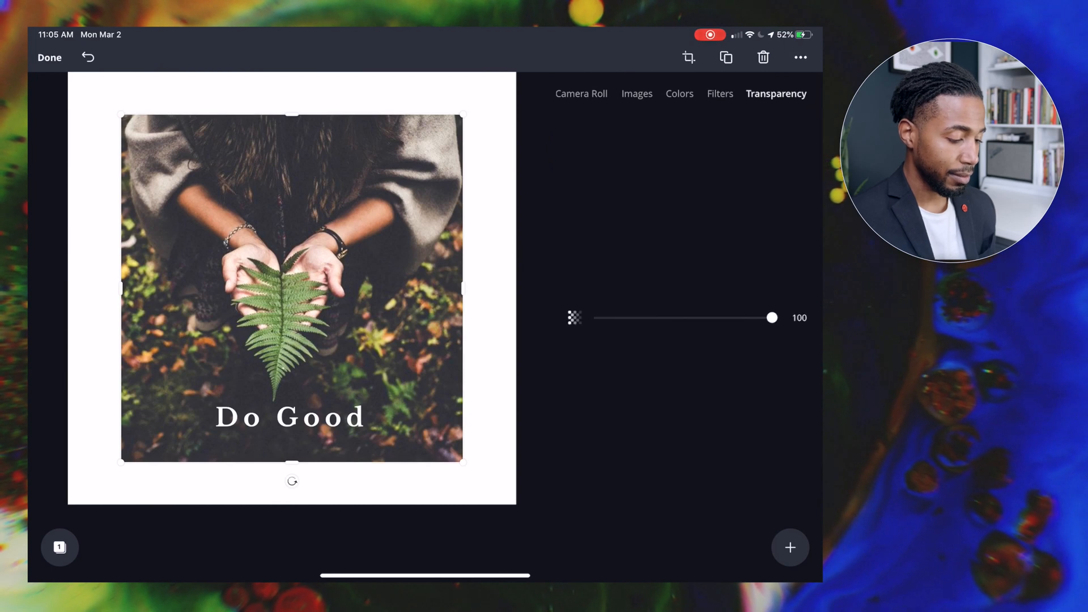